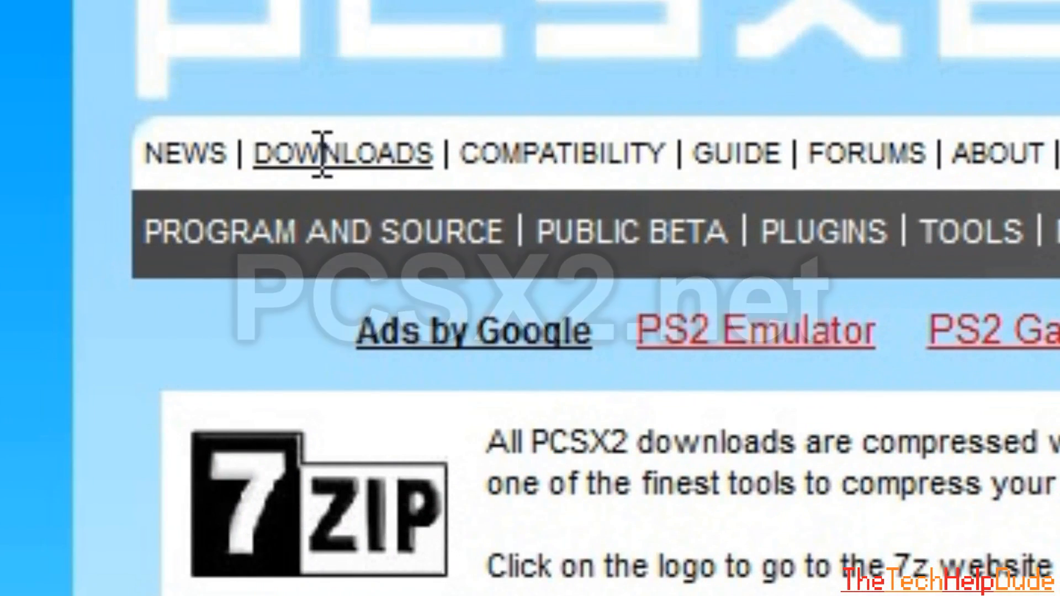
- Browse the PCSX2 downloads page, then head to a search for the PCSX2 BIOS
scroll(down, 3)
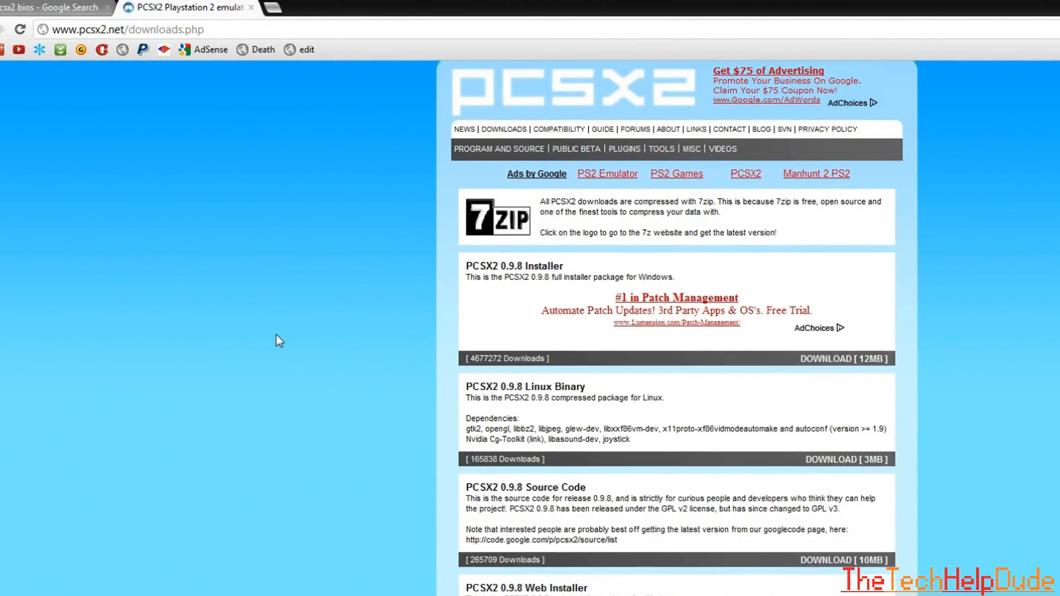
click(57, 7)
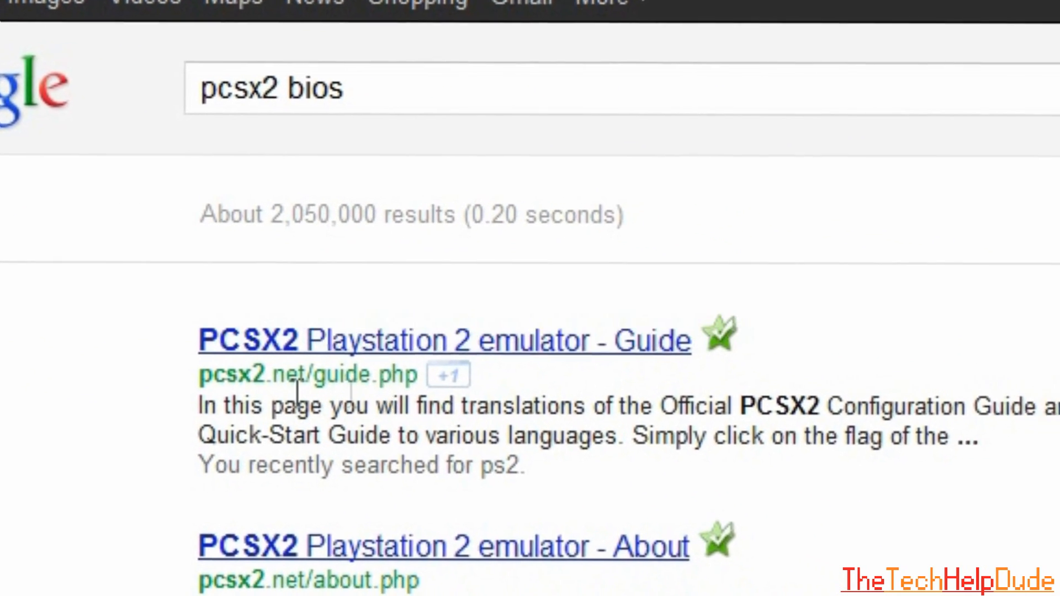
triple_click(271, 88)
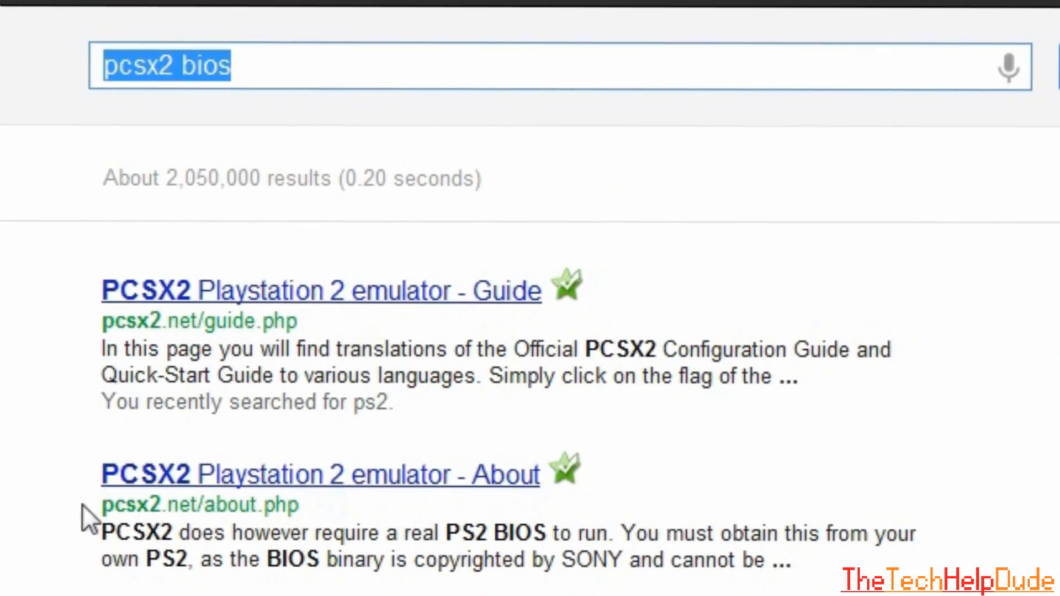
scroll(down, 3)
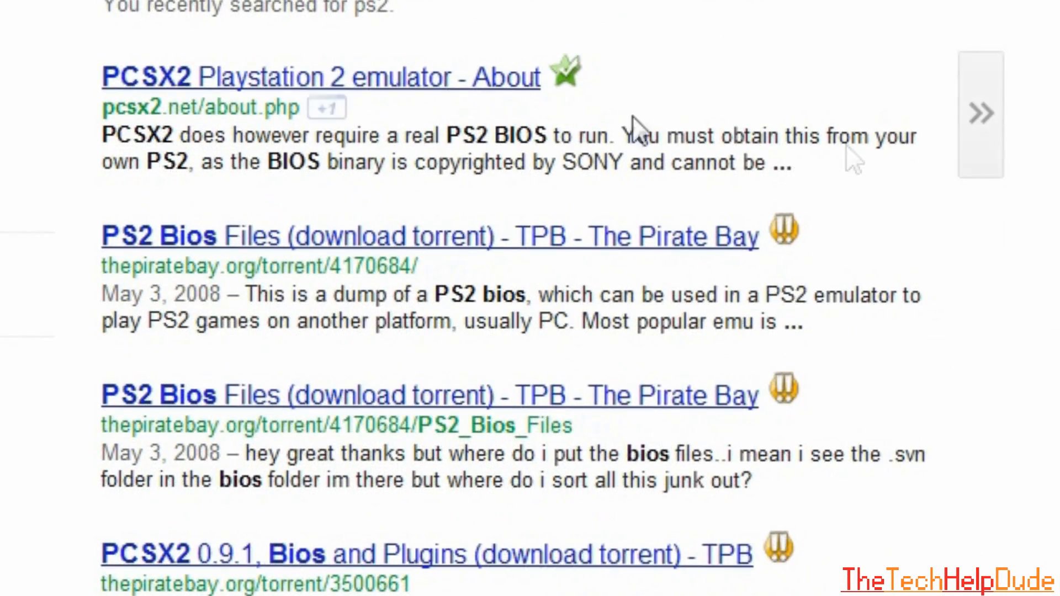
scroll(down, 3)
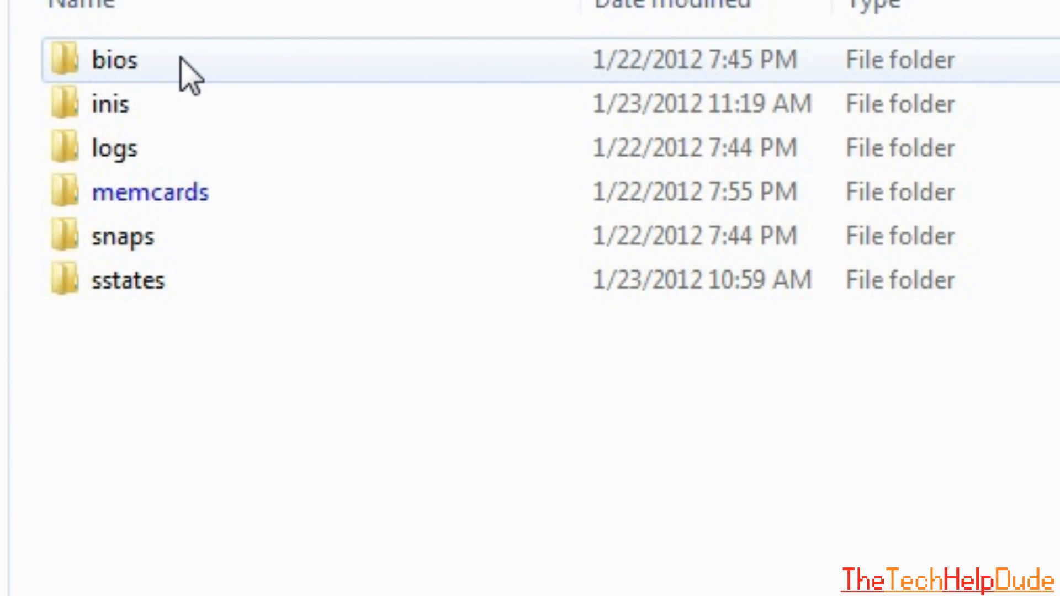
- Open the bios folder inside the PCSX2 user folders
click(115, 60)
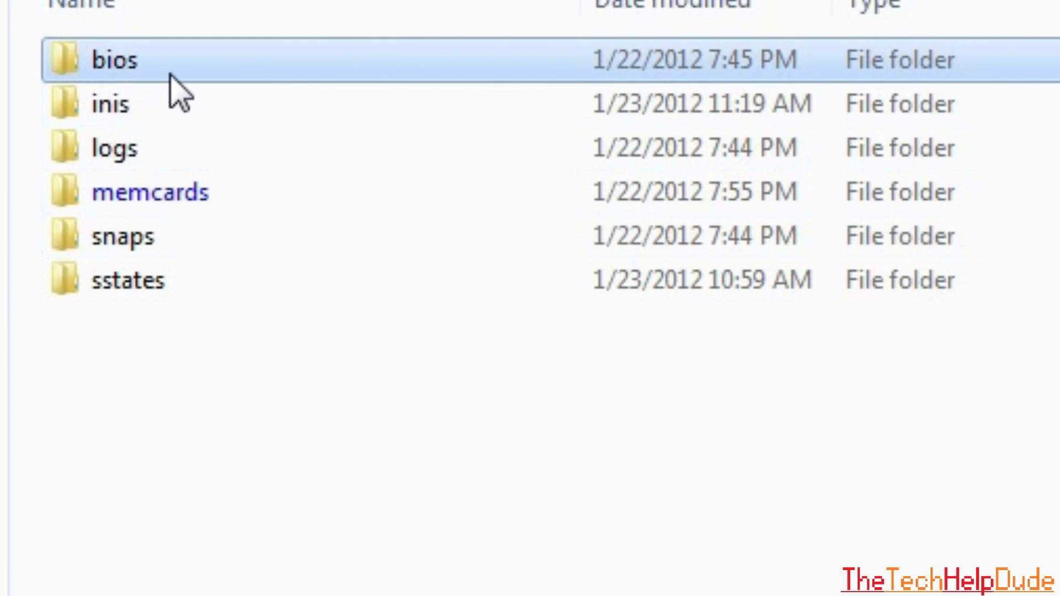
double_click(121, 60)
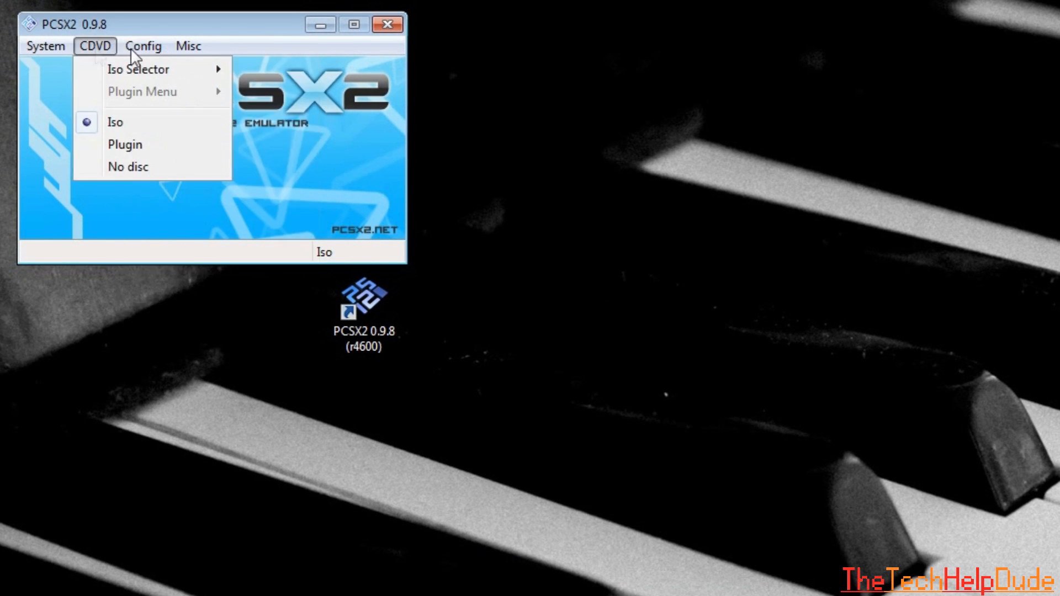
- Dismiss the CDVD disc-source menu and show the Config menu entries
click(143, 47)
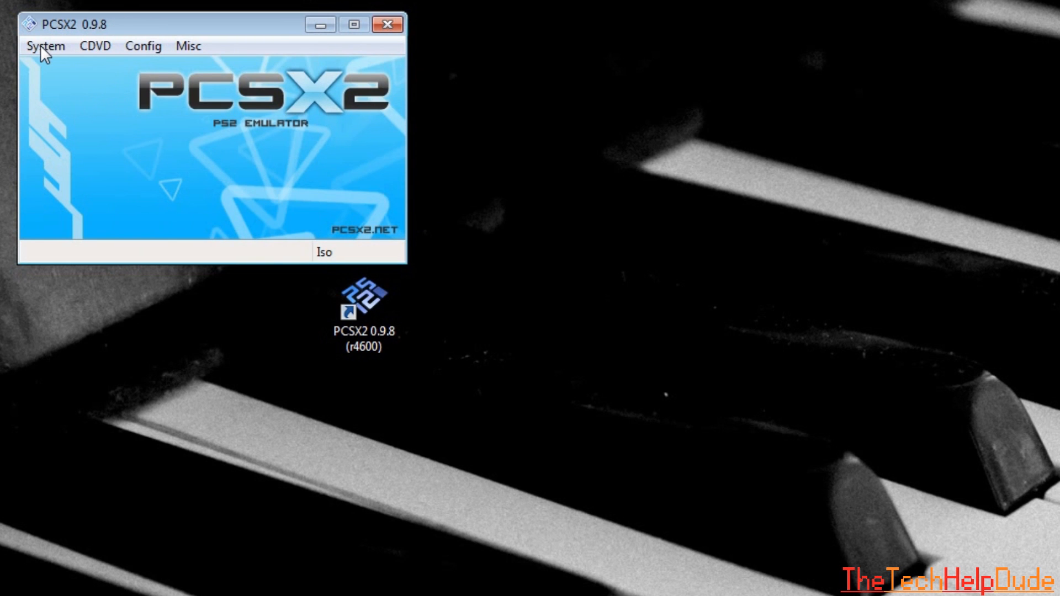
click(45, 46)
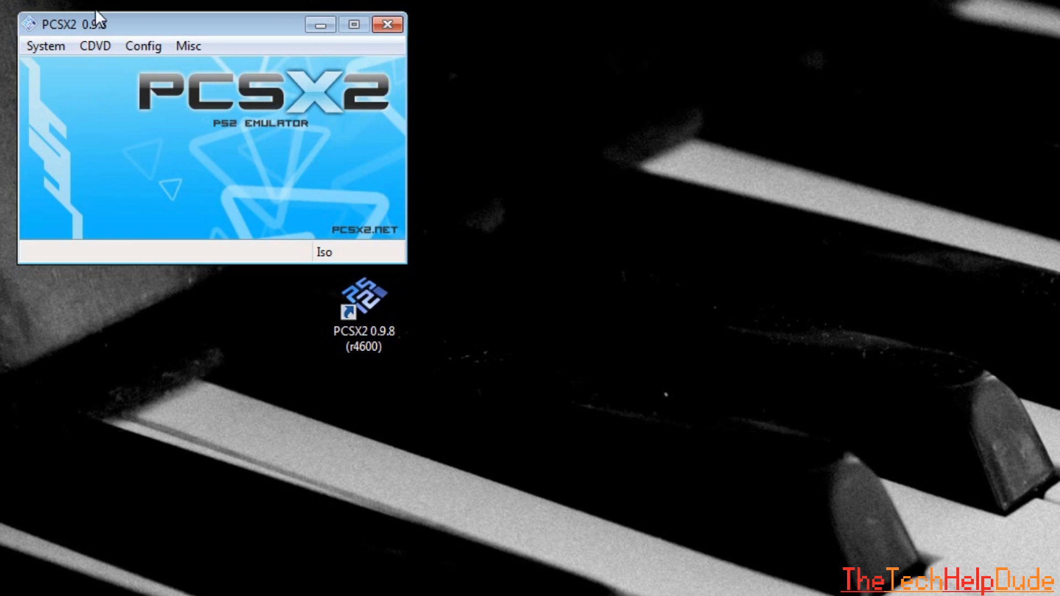
mouse_move(125, 23)
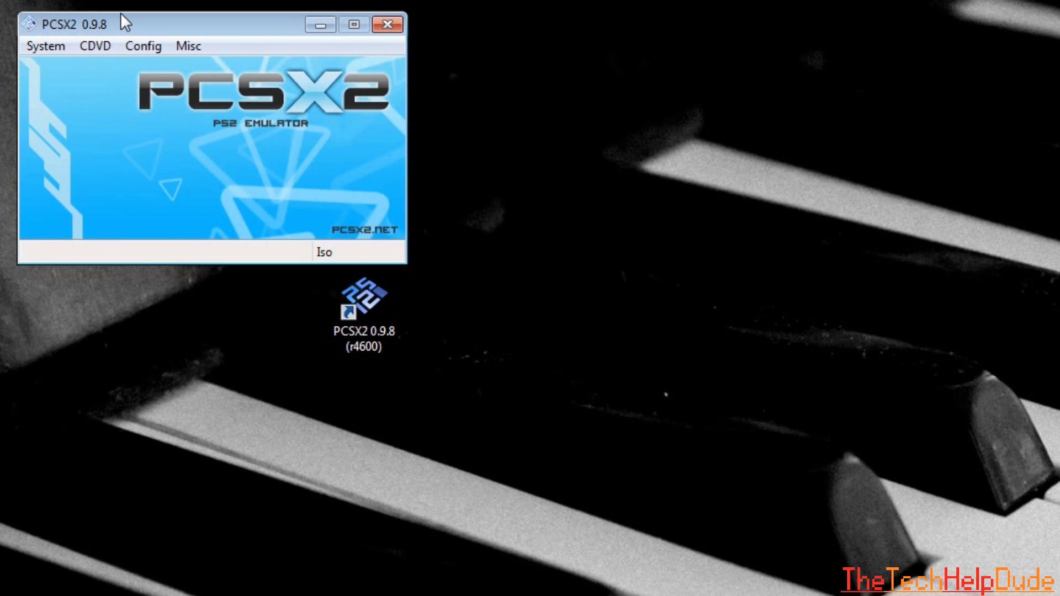
mouse_move(95, 53)
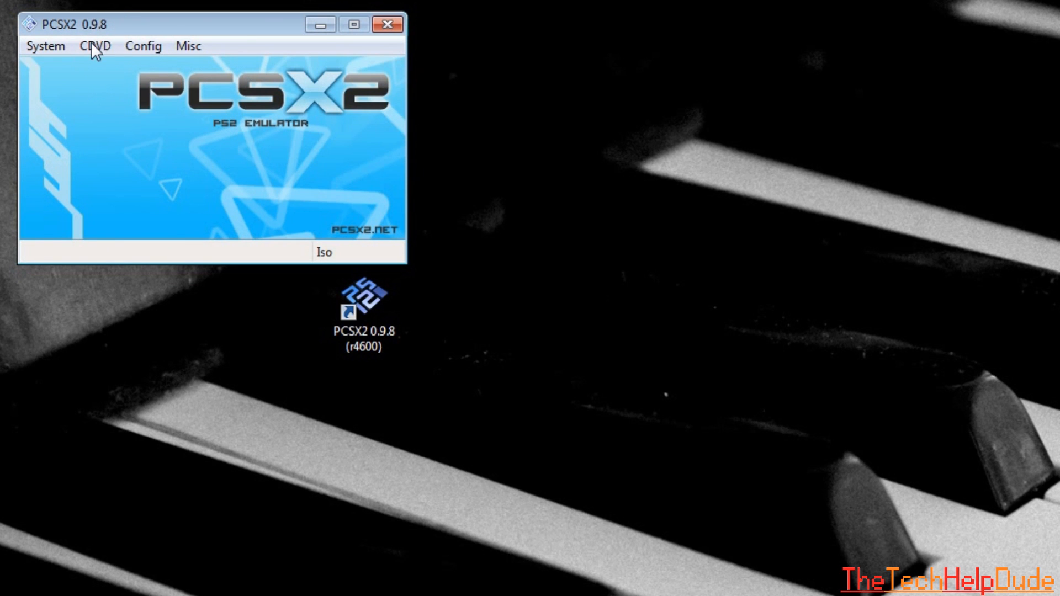
click(142, 46)
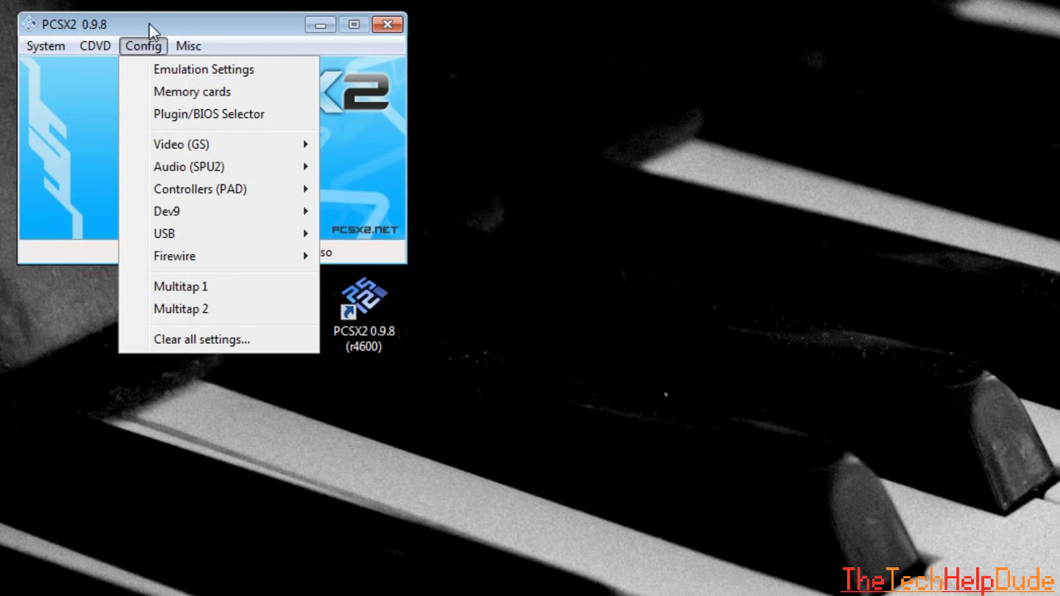
mouse_move(208, 114)
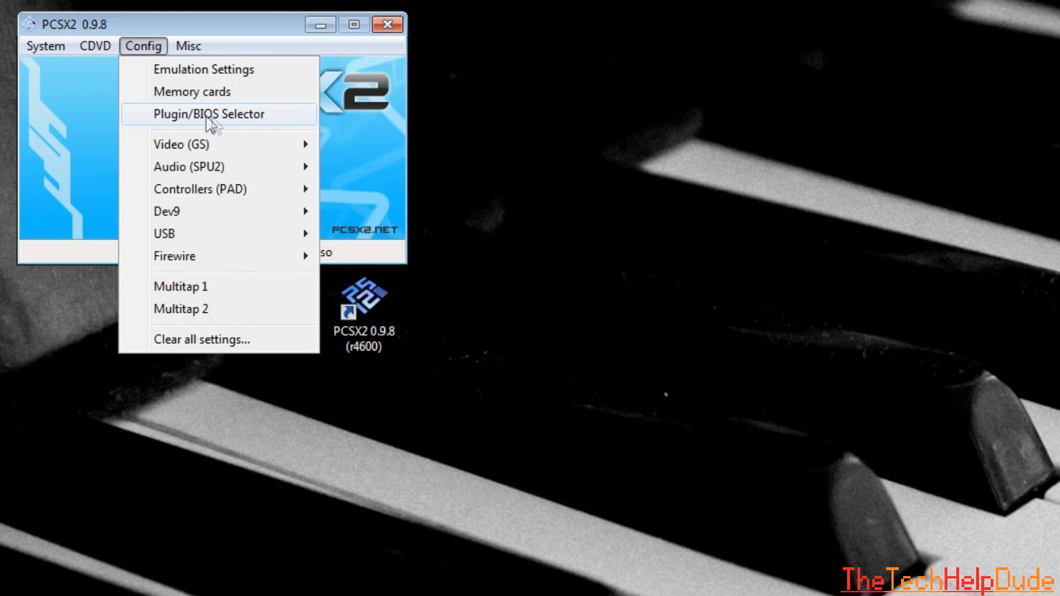
- In Plugin/BIOS Selector, refresh the BIOS list and choose USA v02.00 (14/06/2004)
click(209, 114)
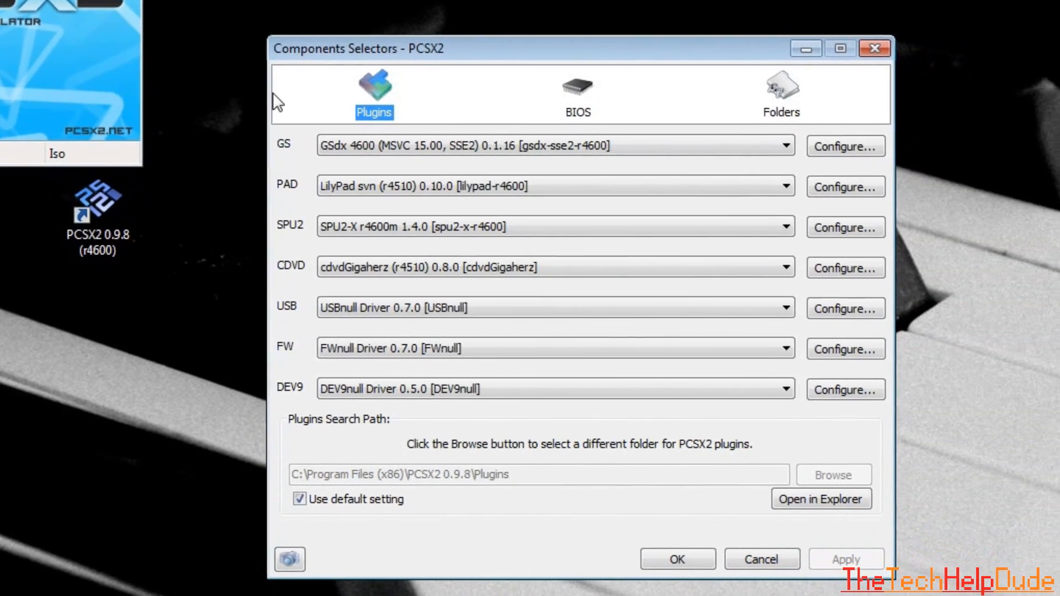
click(575, 92)
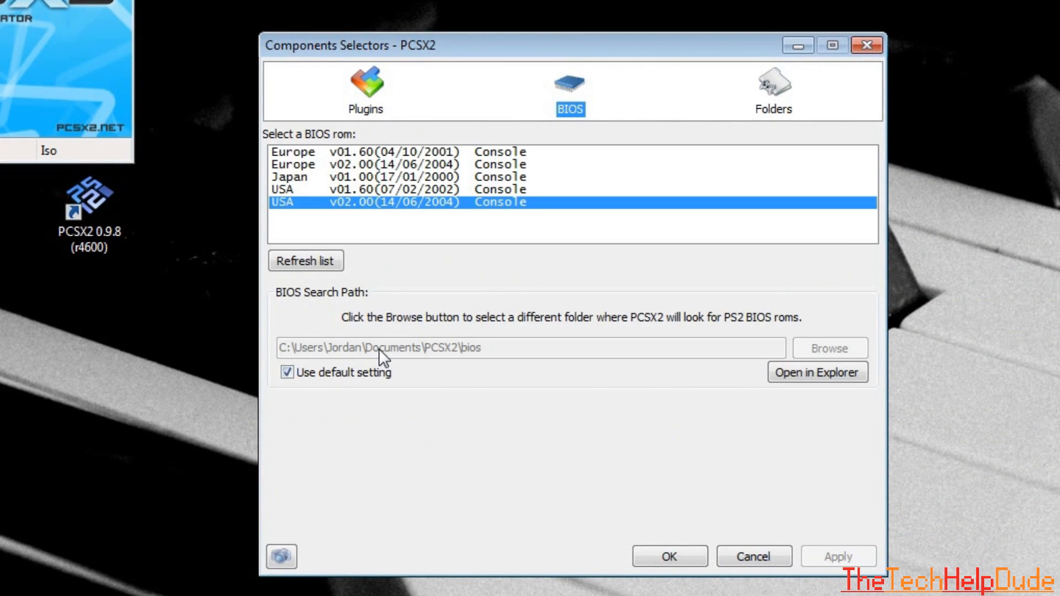
mouse_move(385, 357)
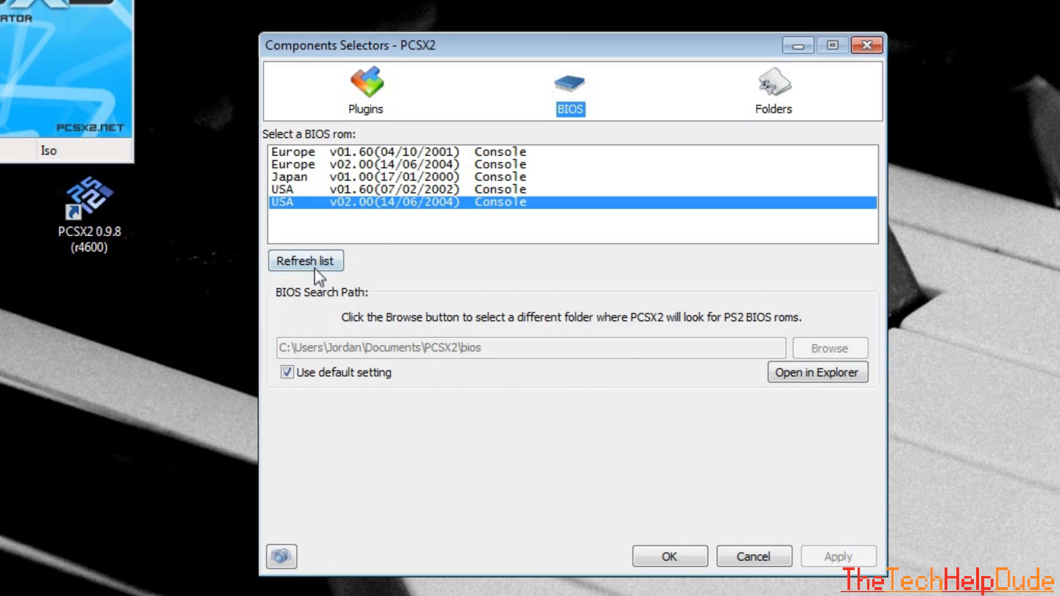
click(405, 164)
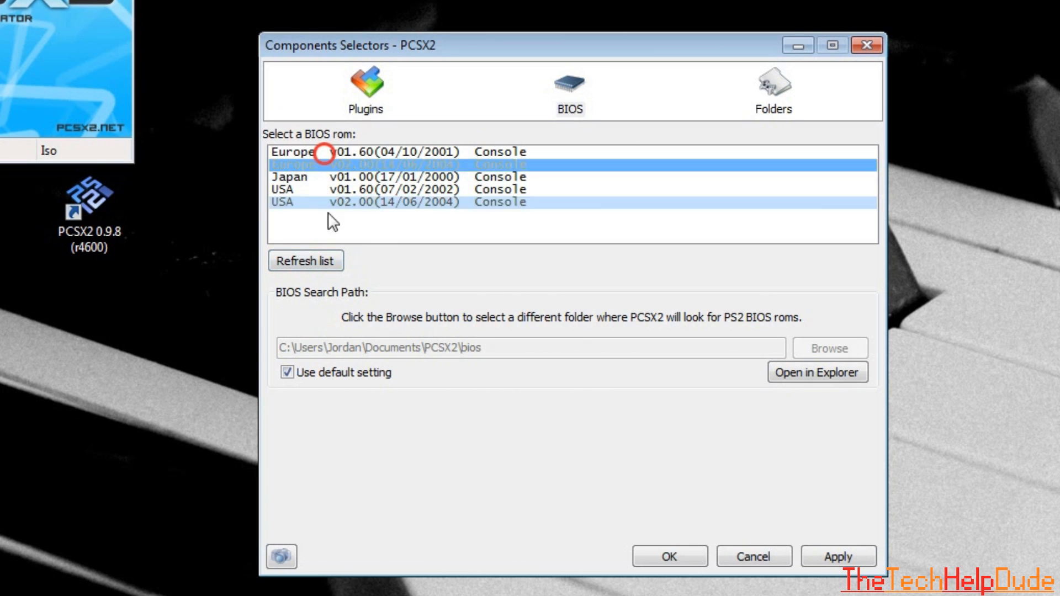
click(494, 203)
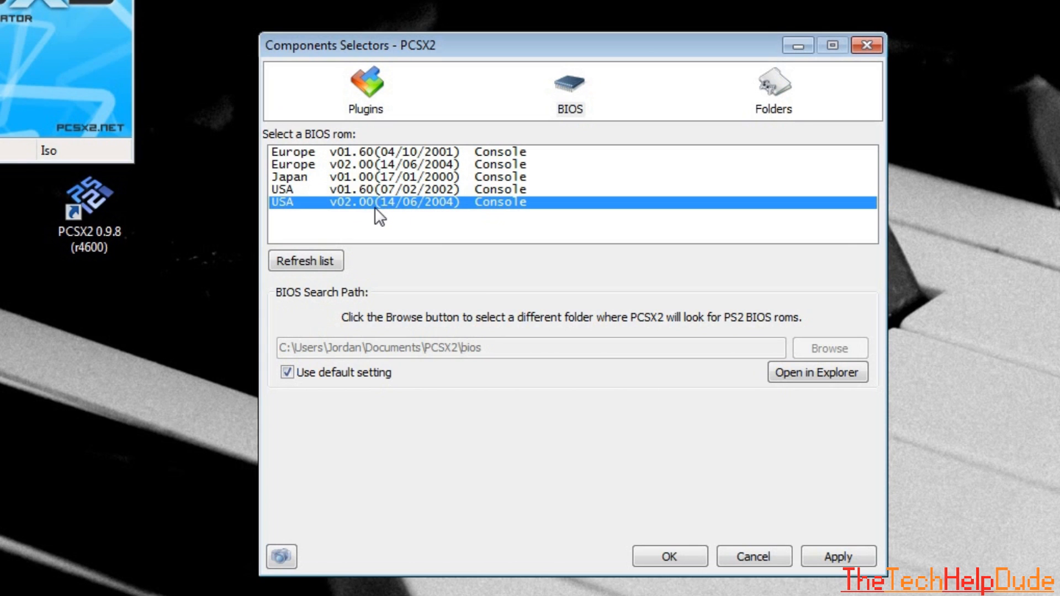
click(837, 556)
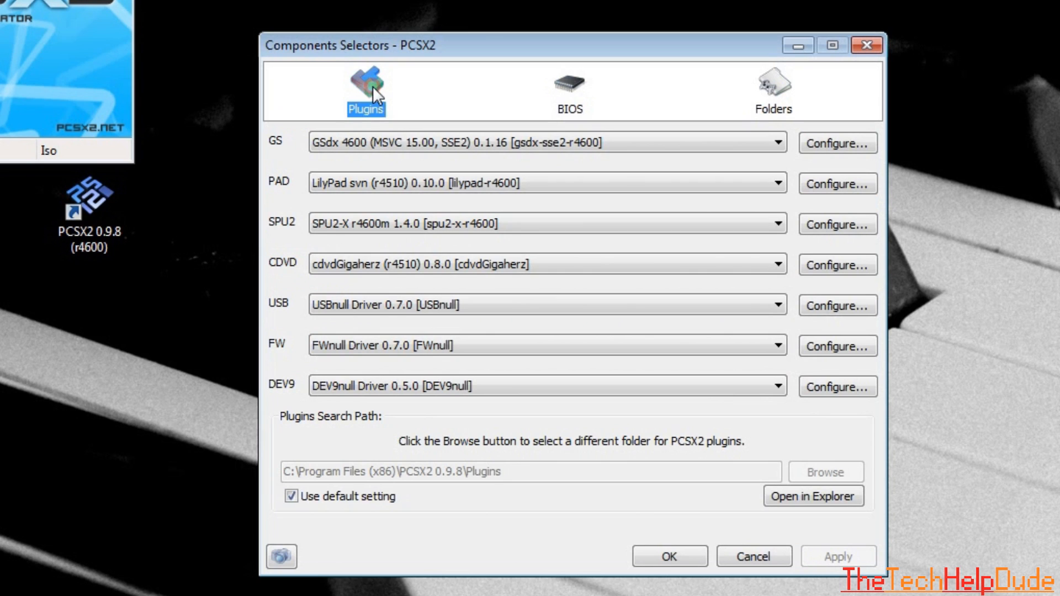
mouse_move(381, 128)
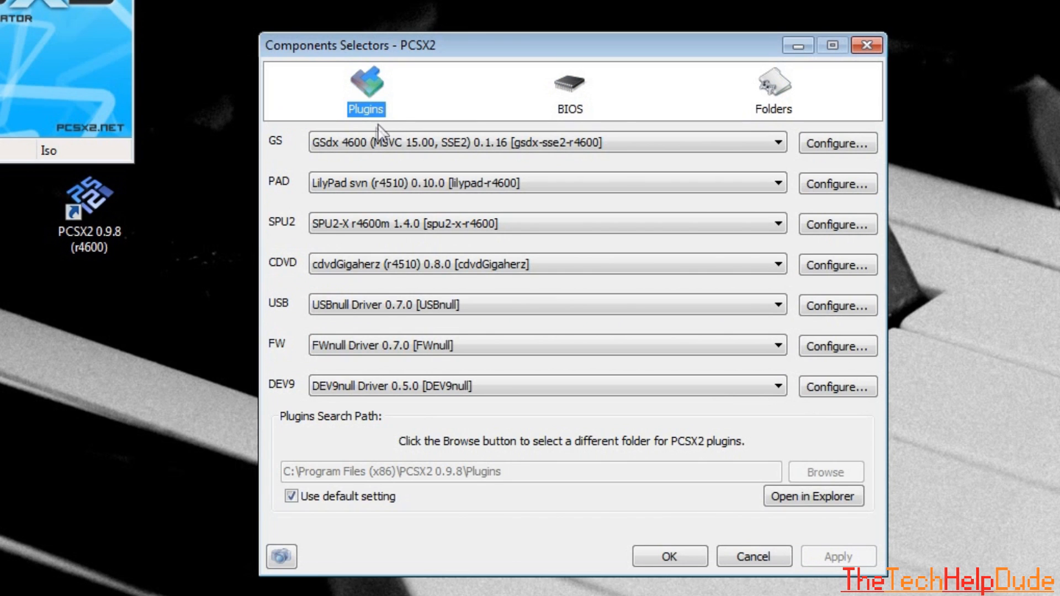
mouse_move(379, 166)
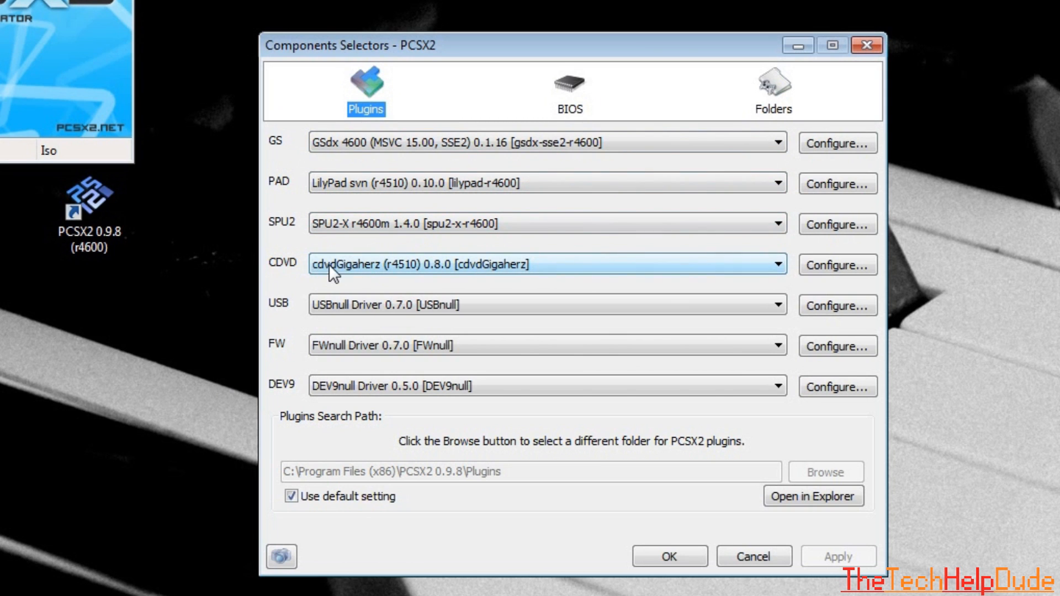
click(777, 264)
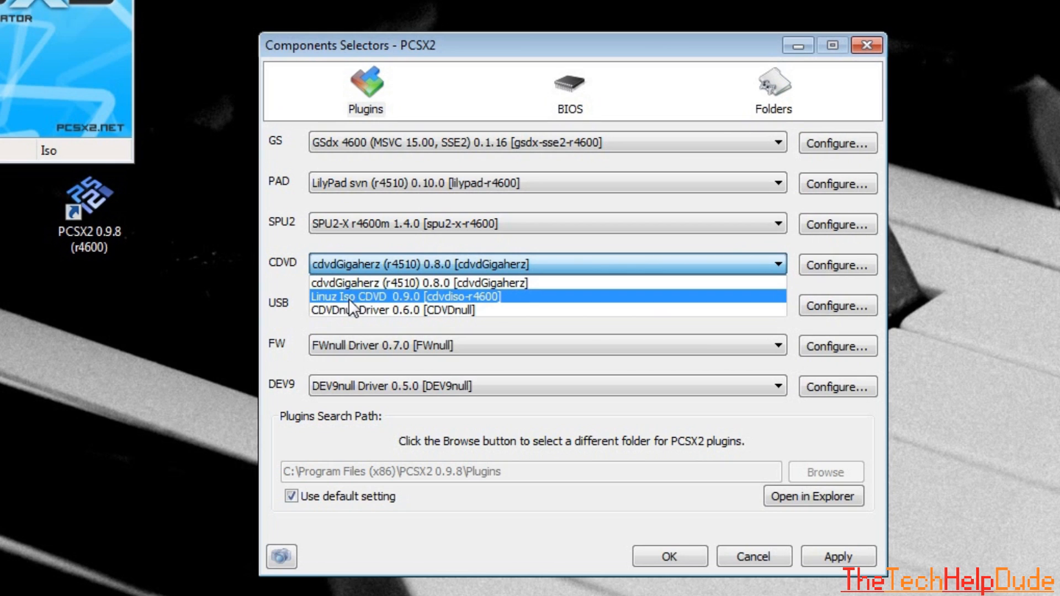
mouse_move(362, 310)
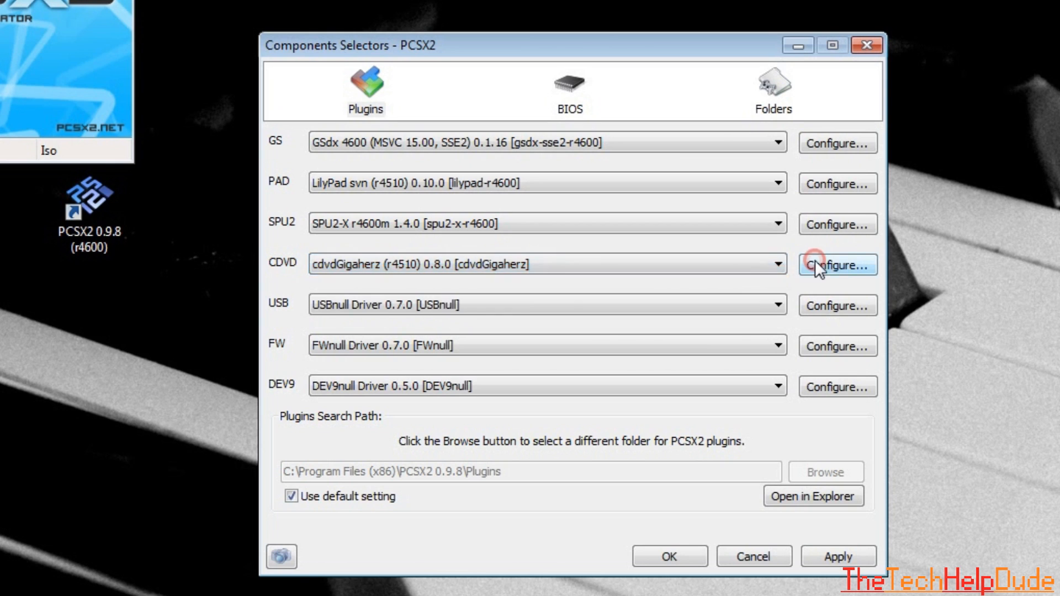
- Configure the cdvdGigaherz plugin to use source drive E: and confirm
click(837, 264)
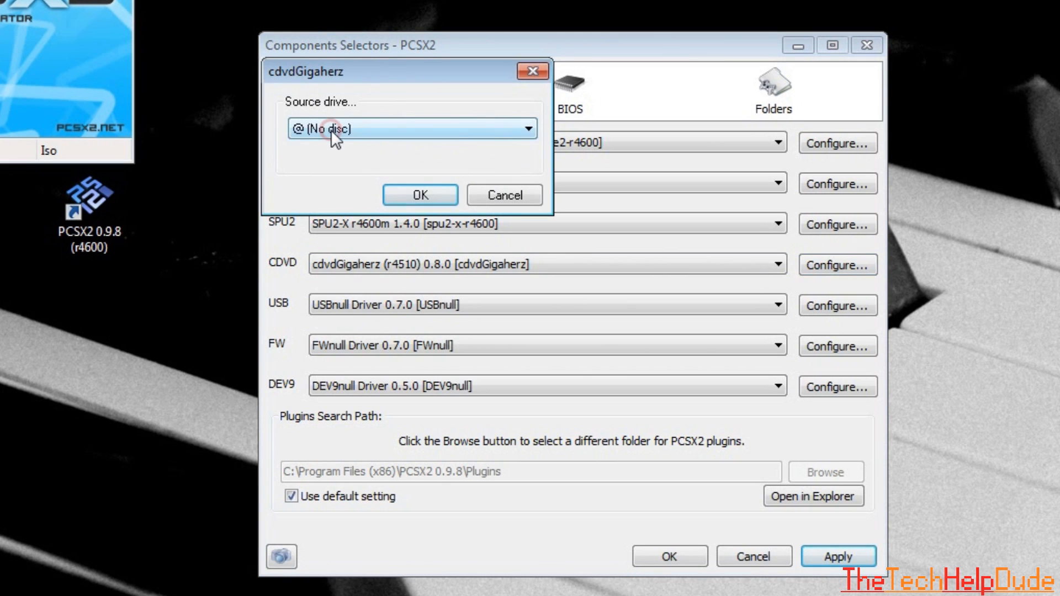
click(531, 128)
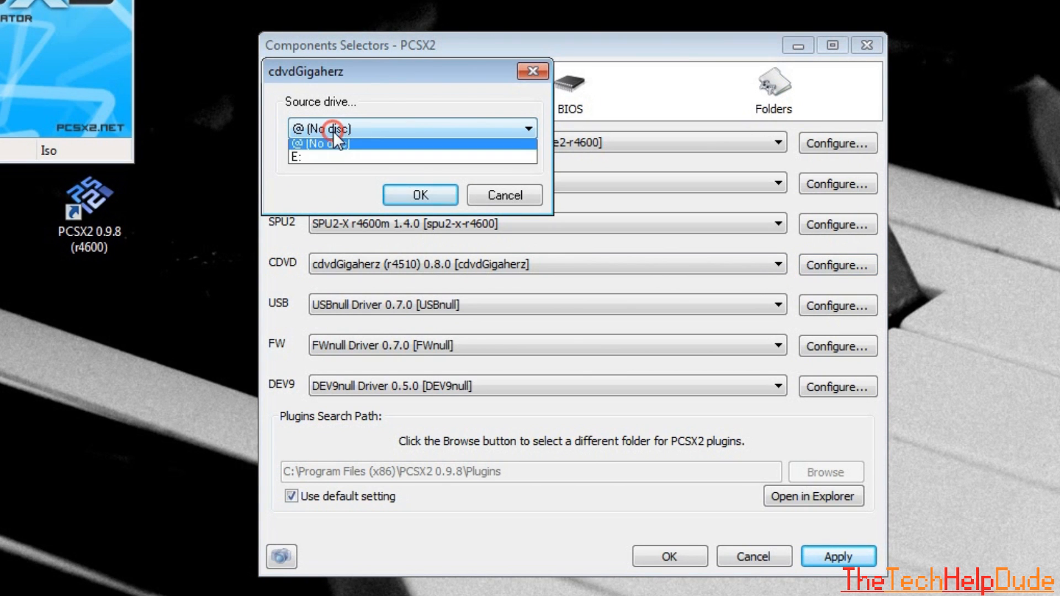
mouse_move(338, 160)
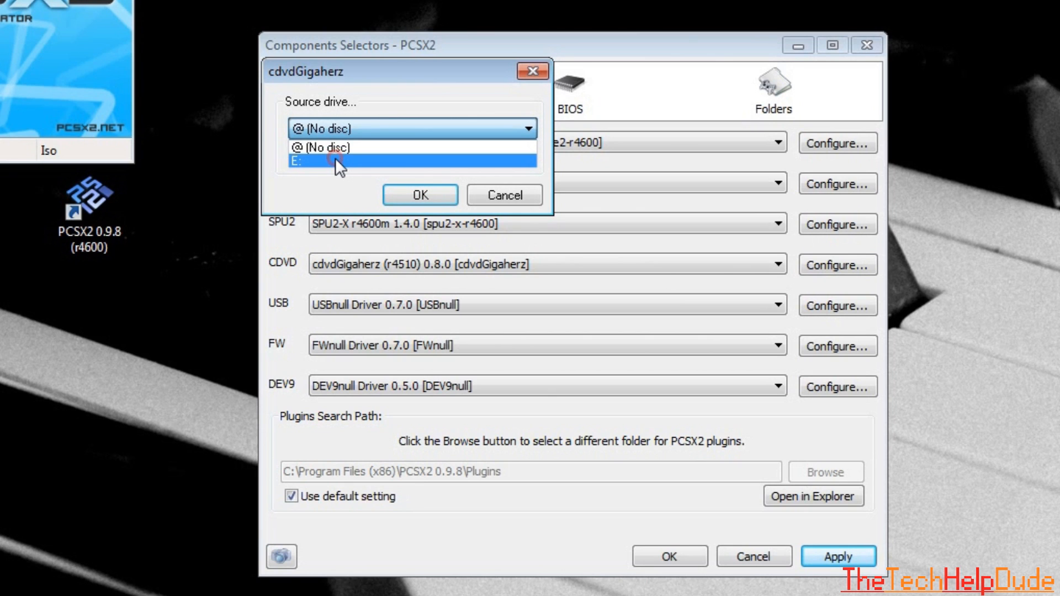
click(311, 160)
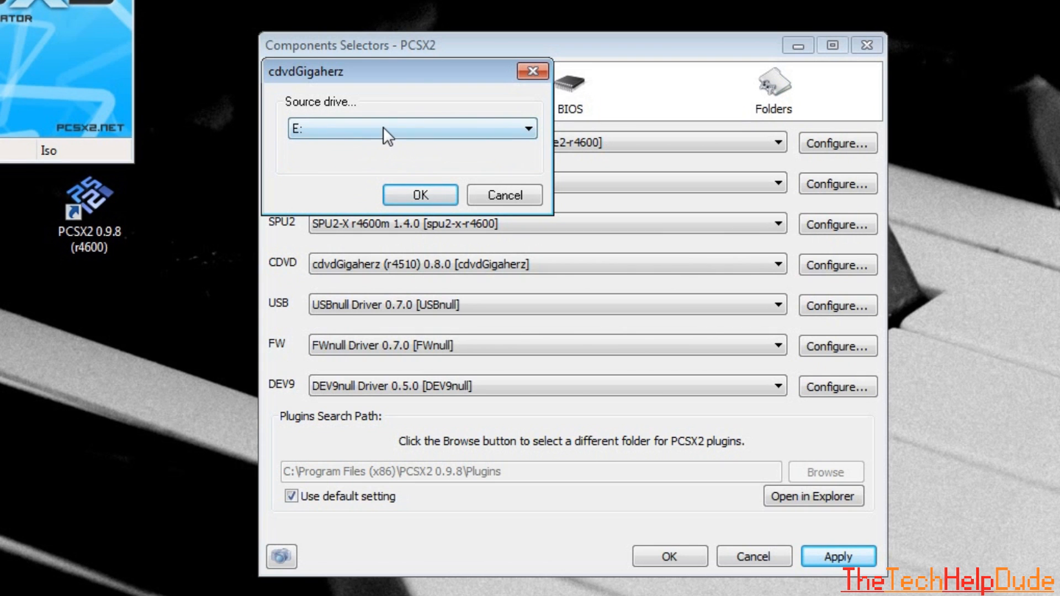
click(420, 194)
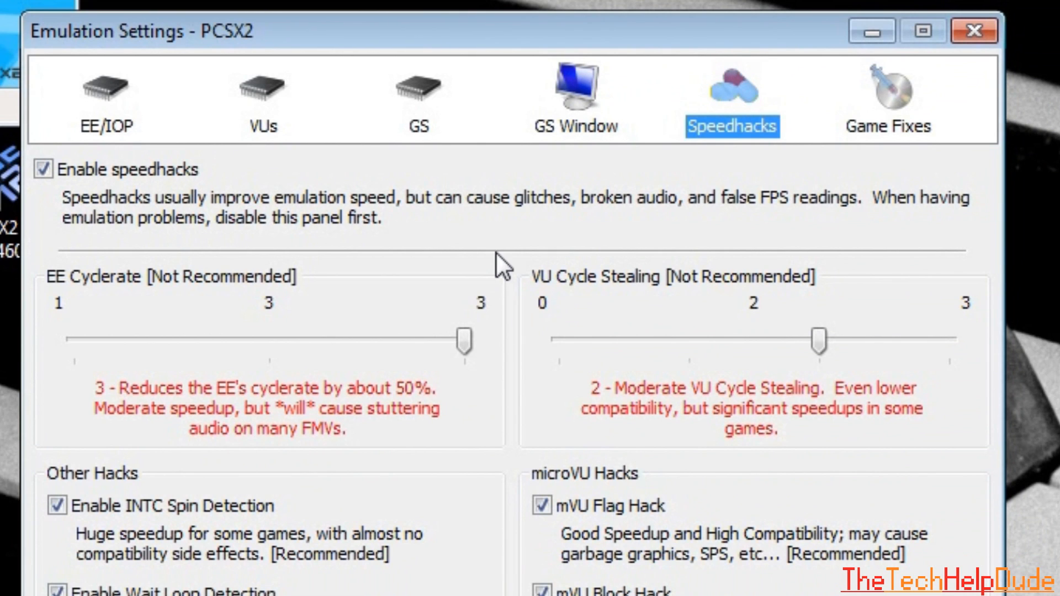
mouse_move(120, 233)
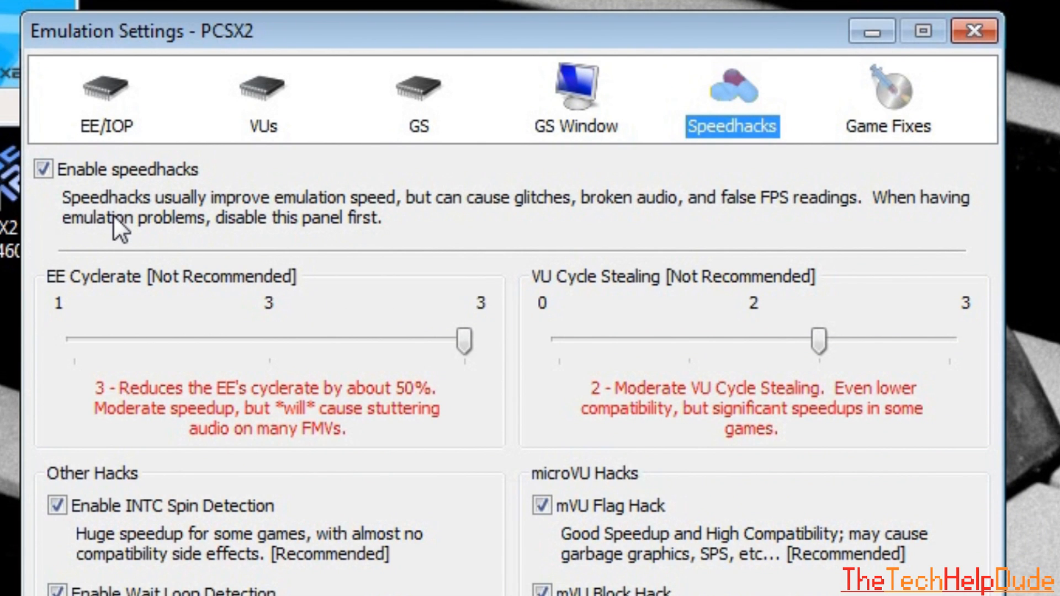
mouse_move(504, 450)
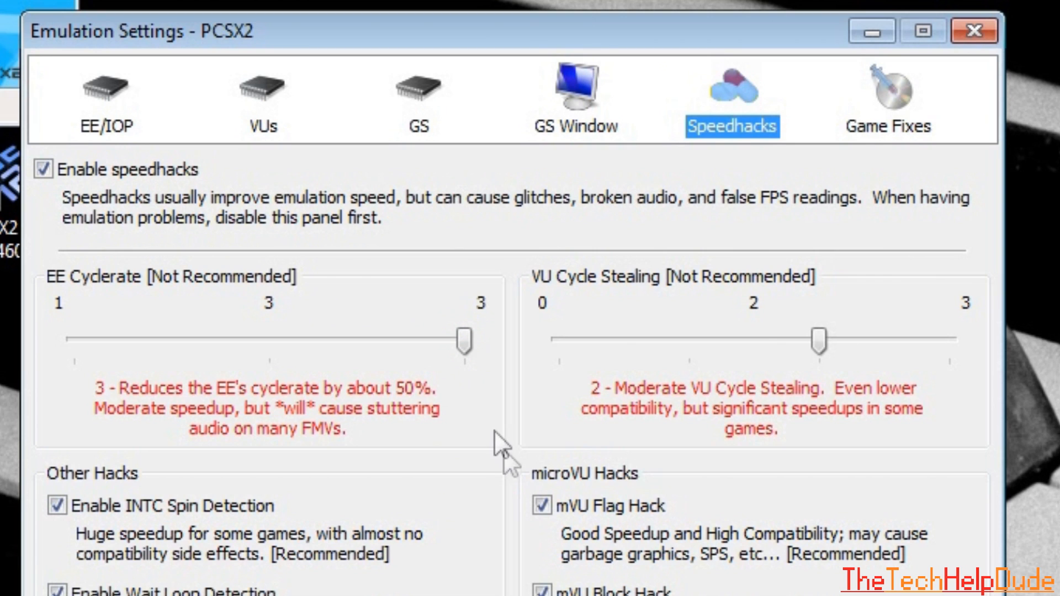
mouse_move(466, 342)
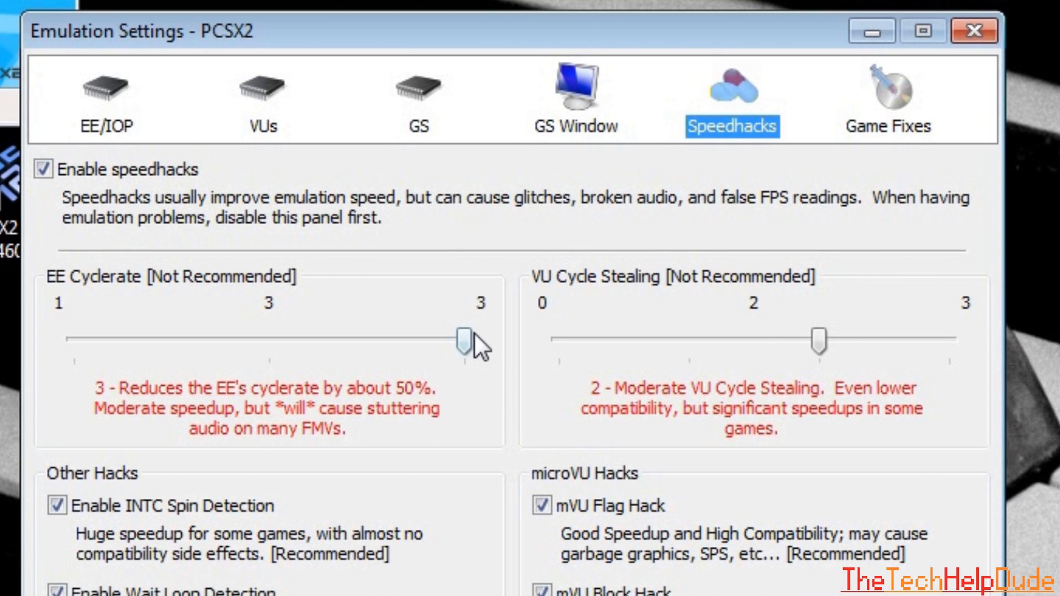
mouse_move(538, 344)
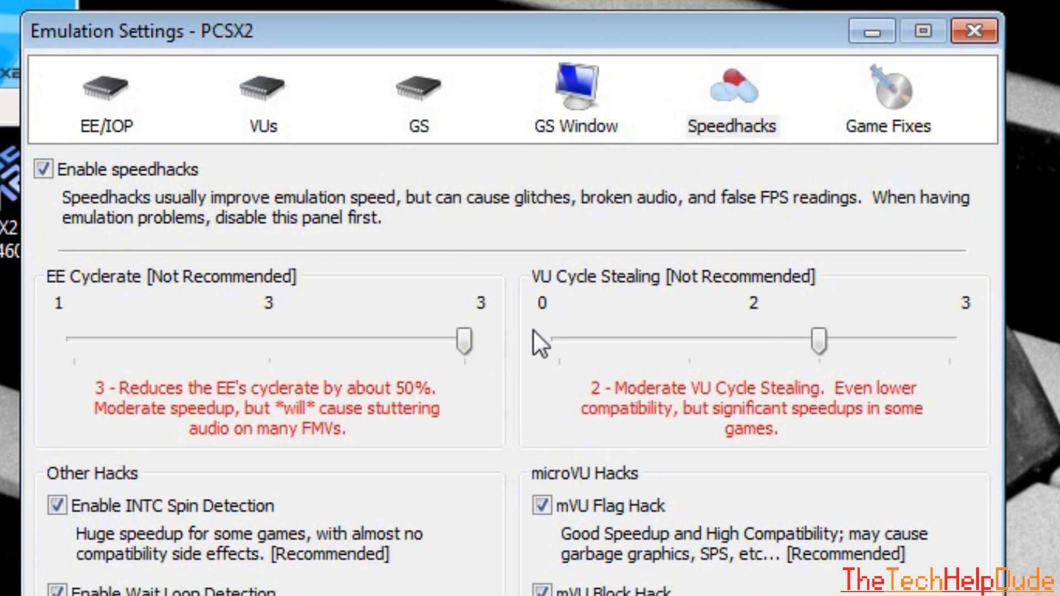
- Confirm speedhacks with EE Cyclerate 3 and VU Cycle Stealing 2, closing Emulation Settings
click(44, 170)
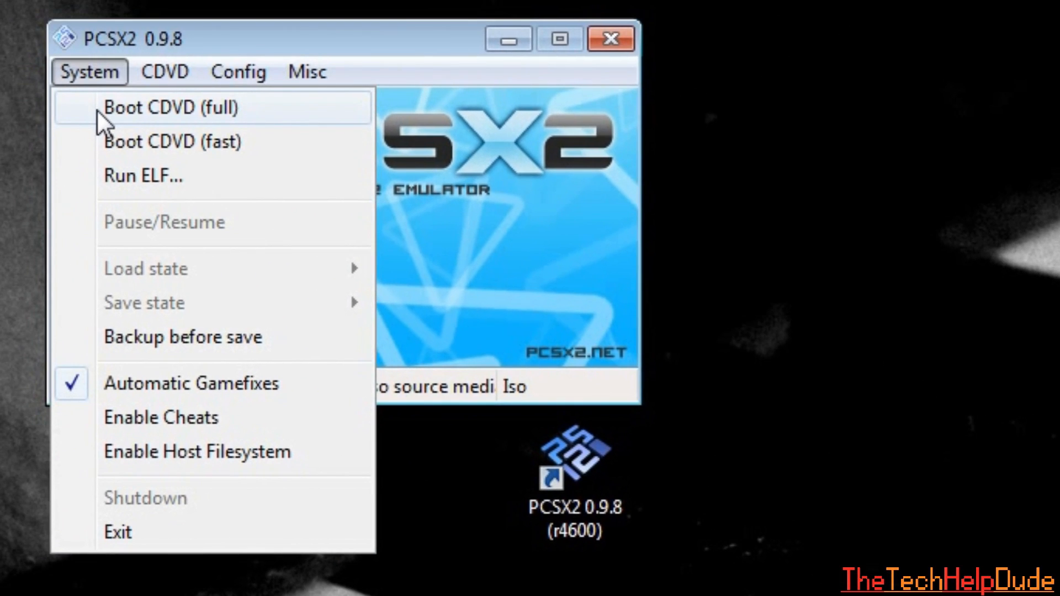
mouse_move(179, 129)
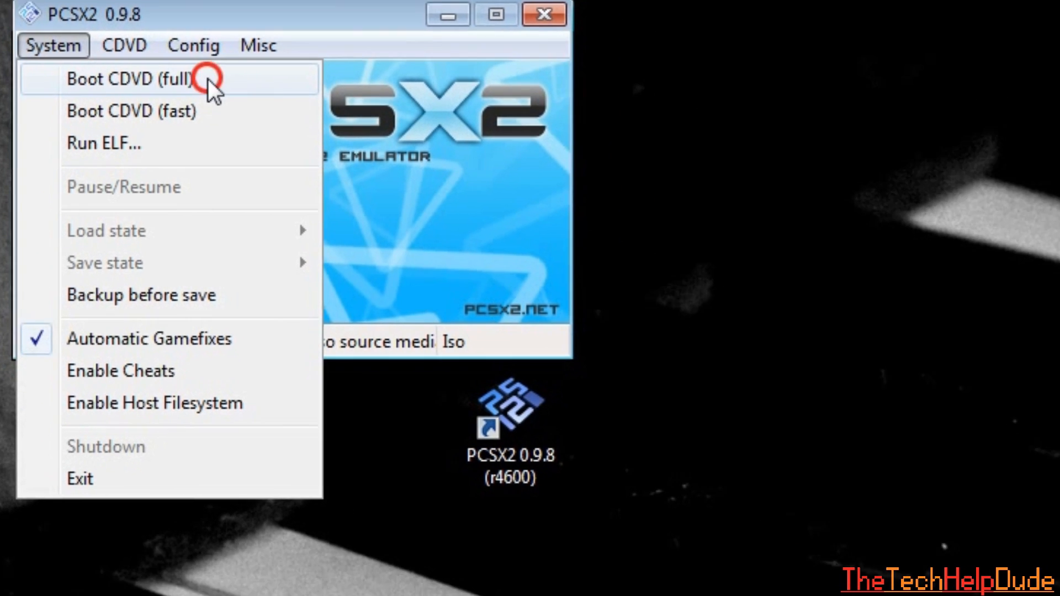
- Start the game with System > Boot CDVD (full)
click(129, 78)
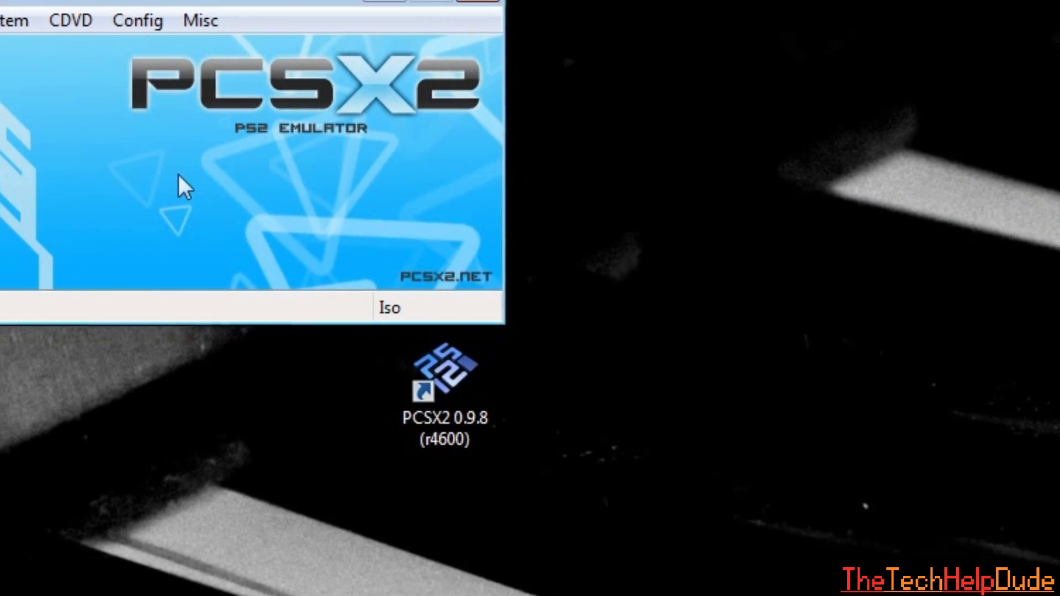
click(137, 20)
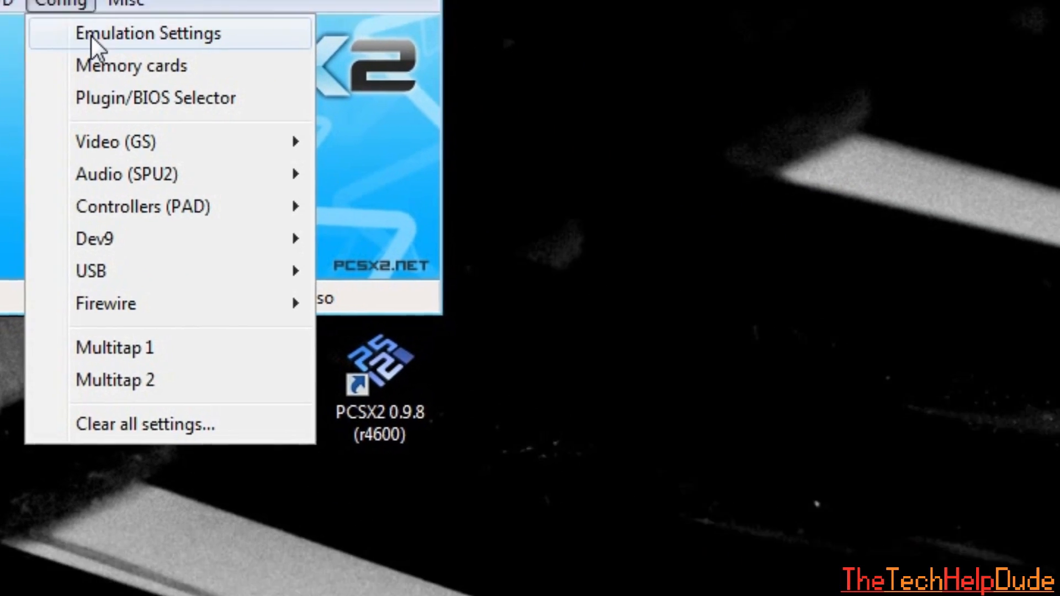
click(146, 33)
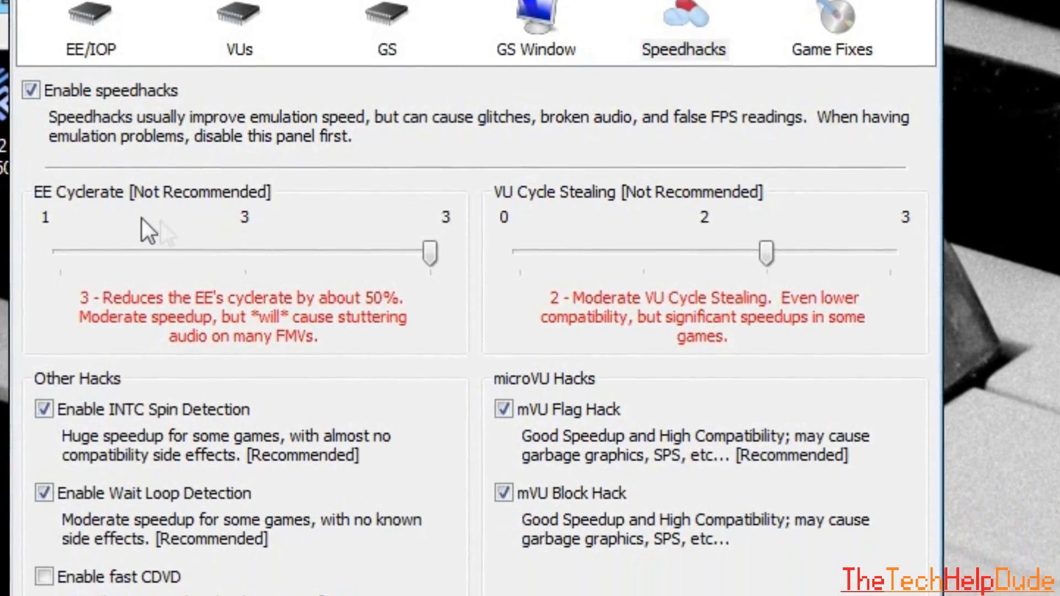
scroll(down, 3)
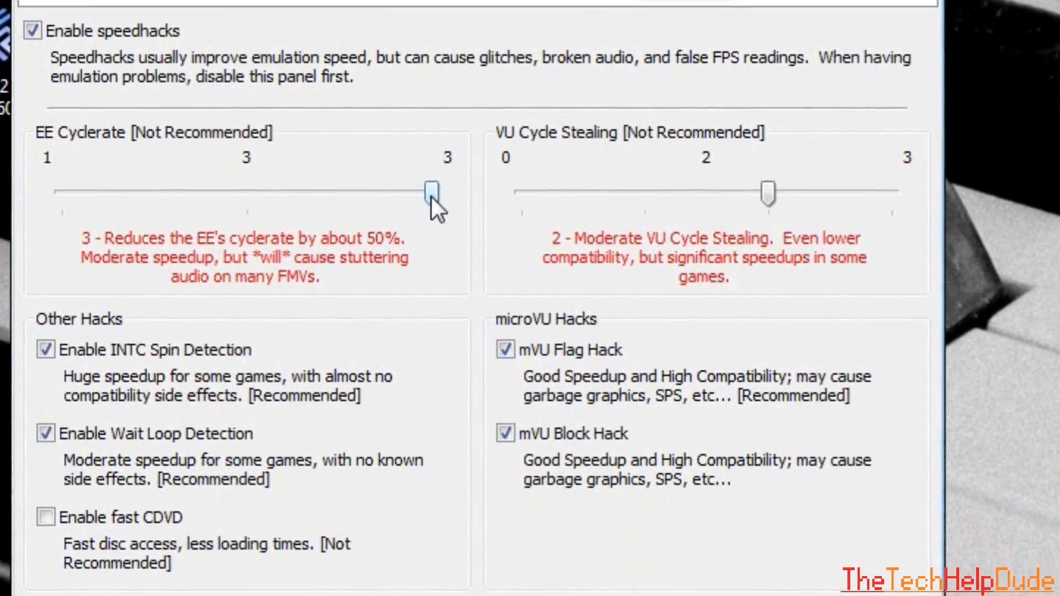
scroll(down, 3)
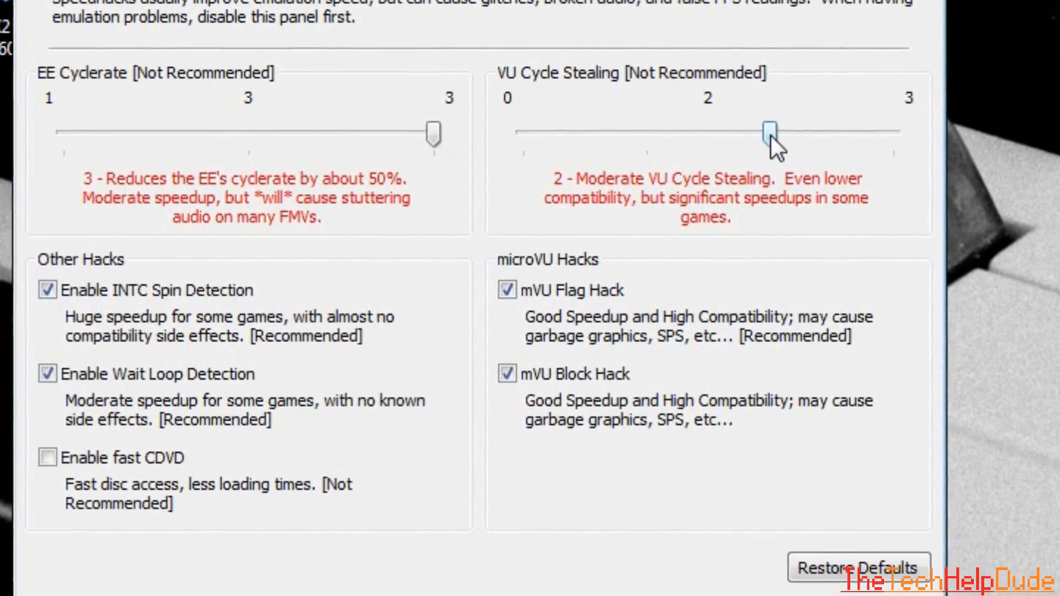
scroll(down, 3)
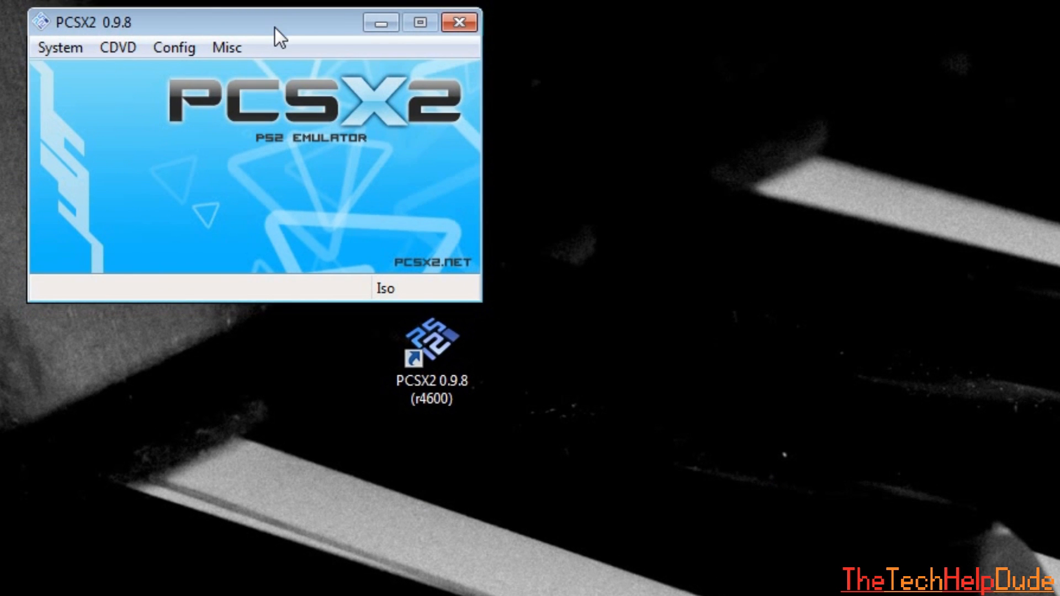
- Show the Config menu again from the PCSX2 main window
click(174, 48)
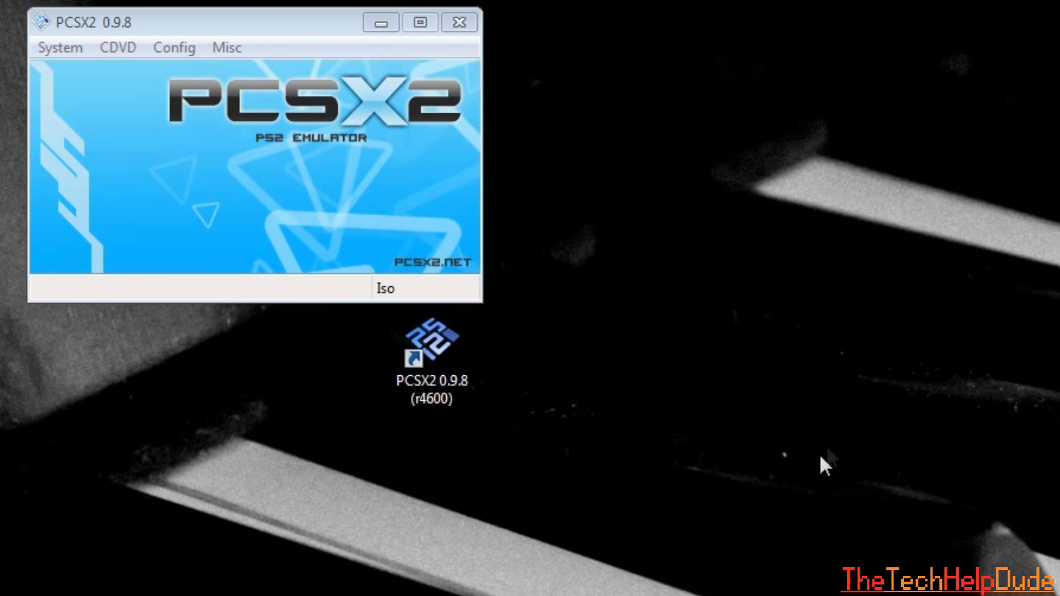
mouse_move(236, 73)
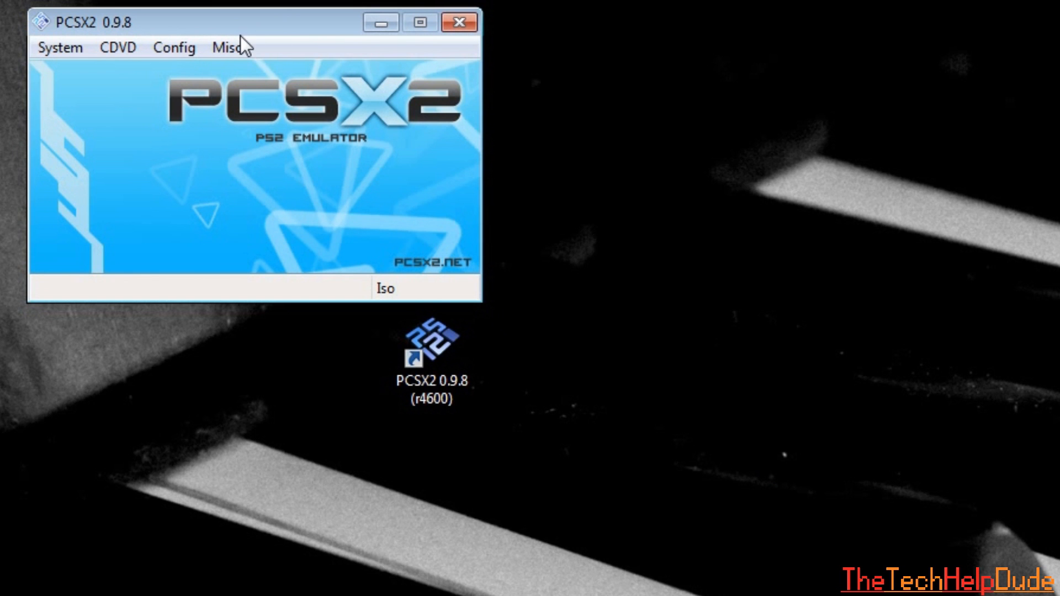
mouse_move(108, 53)
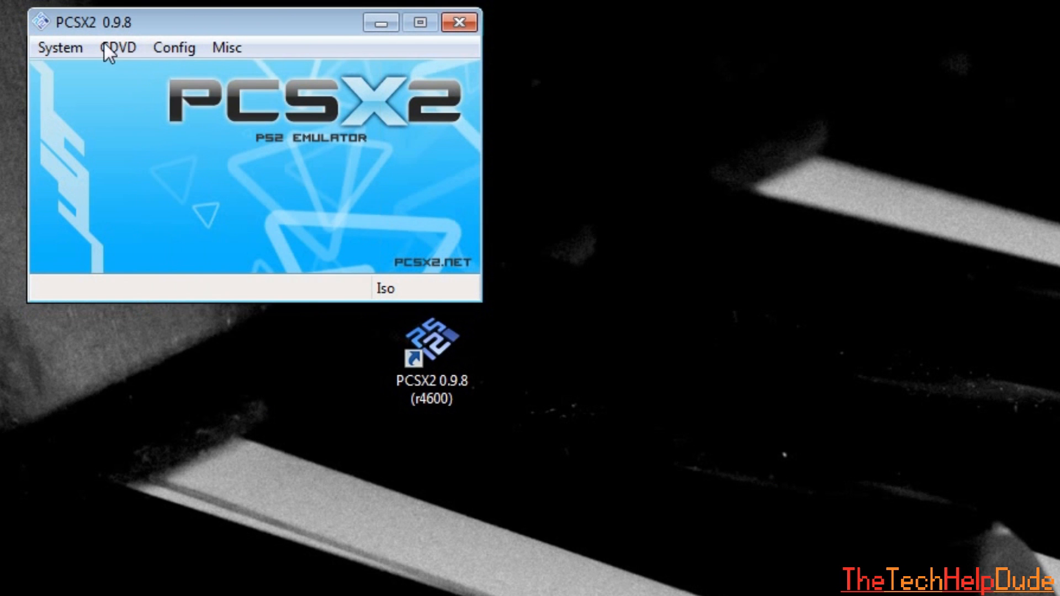
click(173, 47)
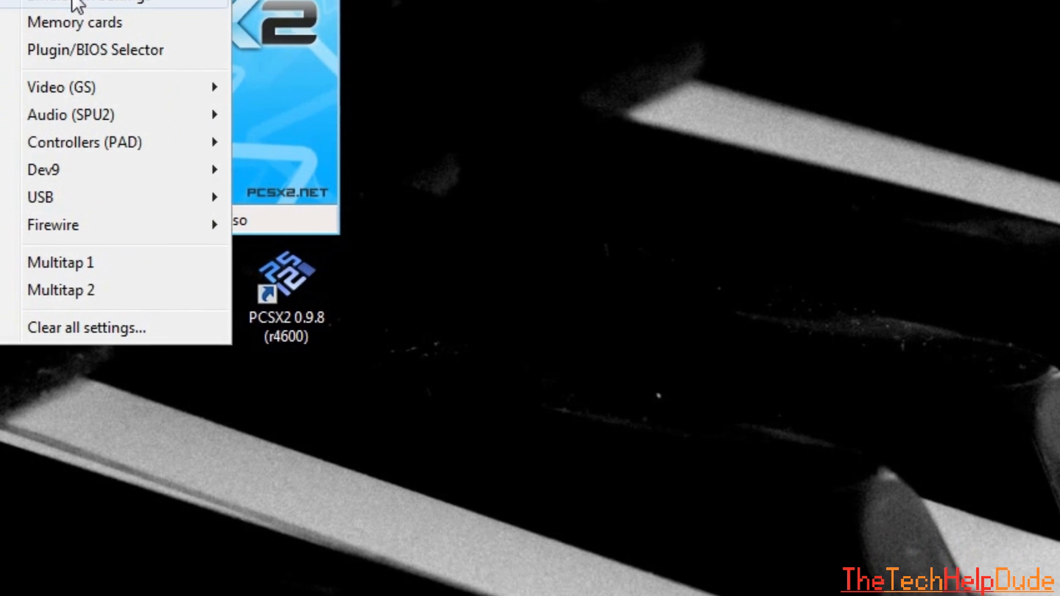
- In Emulation Settings, toggle Enable speedhacks off and on, leaving it enabled, then view EE/IOP
click(88, 2)
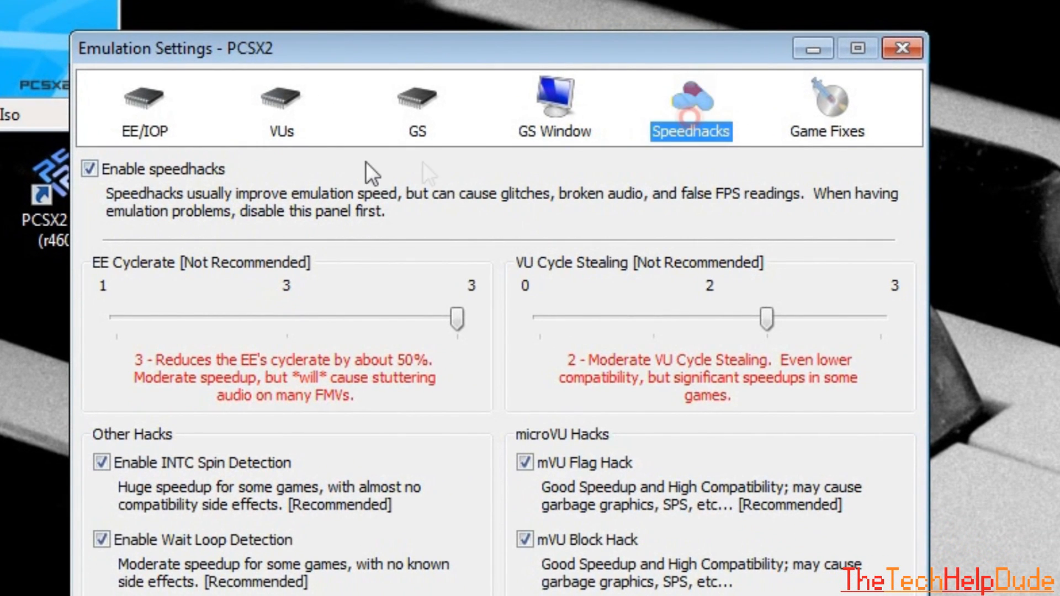
click(90, 170)
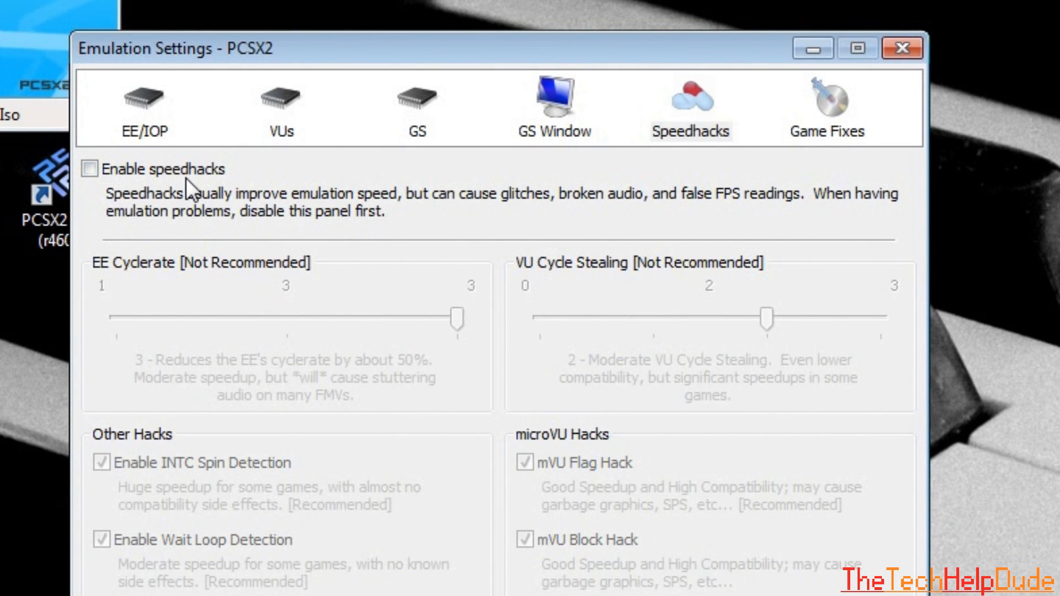
click(89, 169)
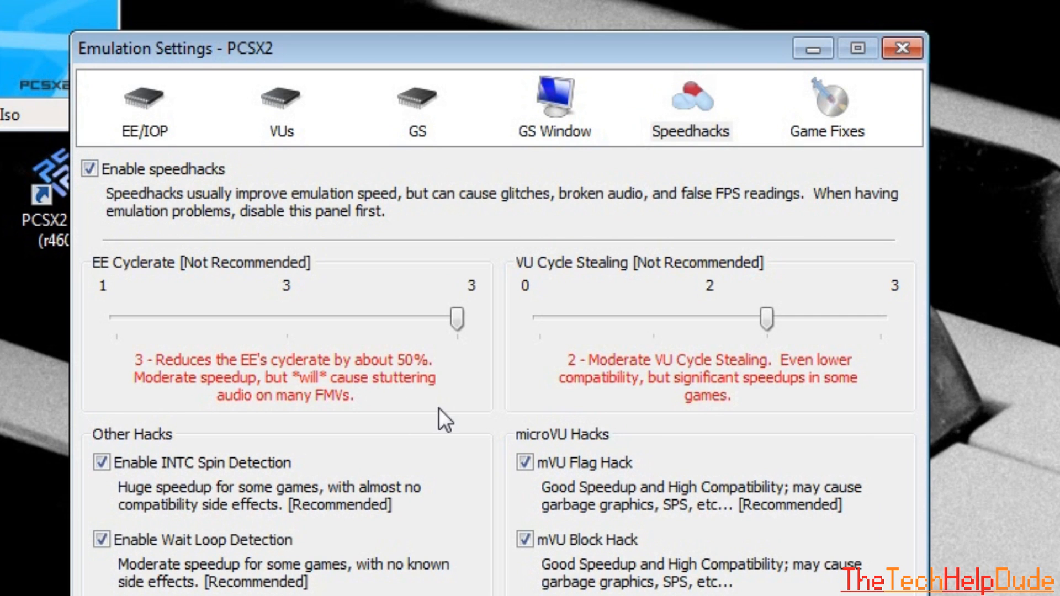
mouse_move(444, 420)
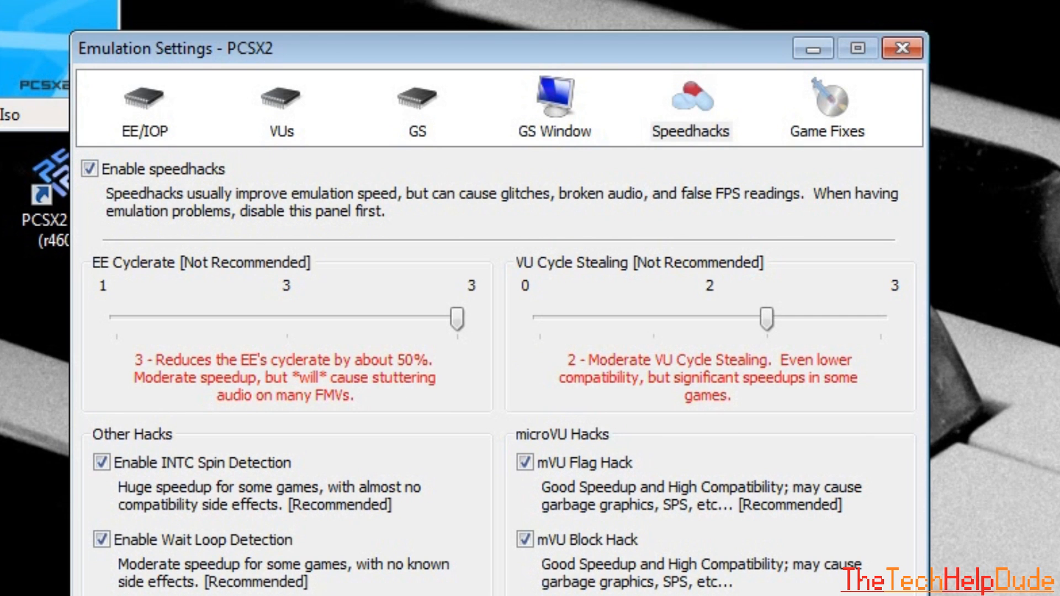
mouse_move(574, 209)
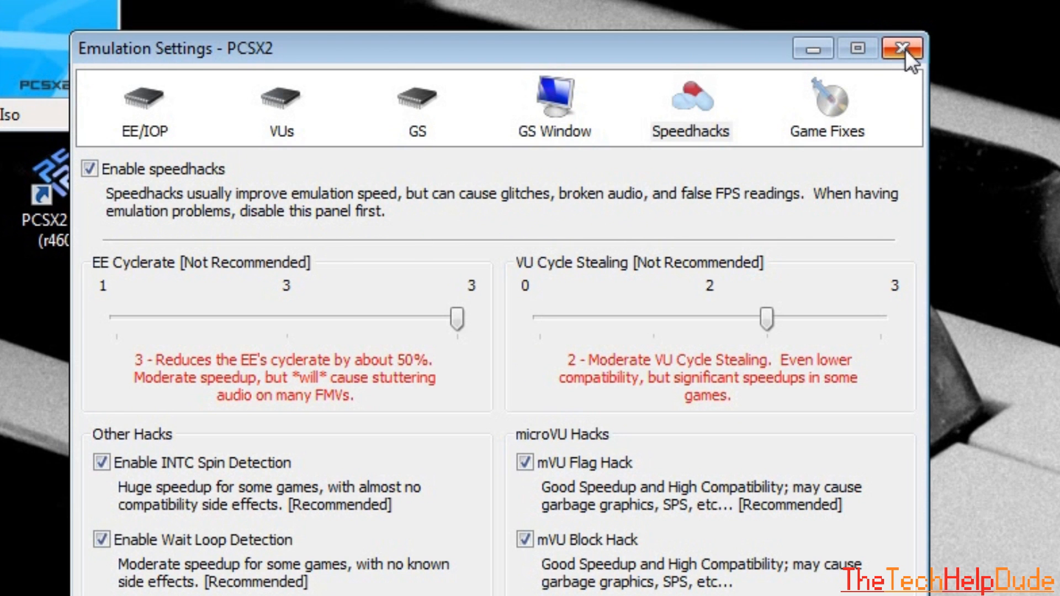
click(145, 105)
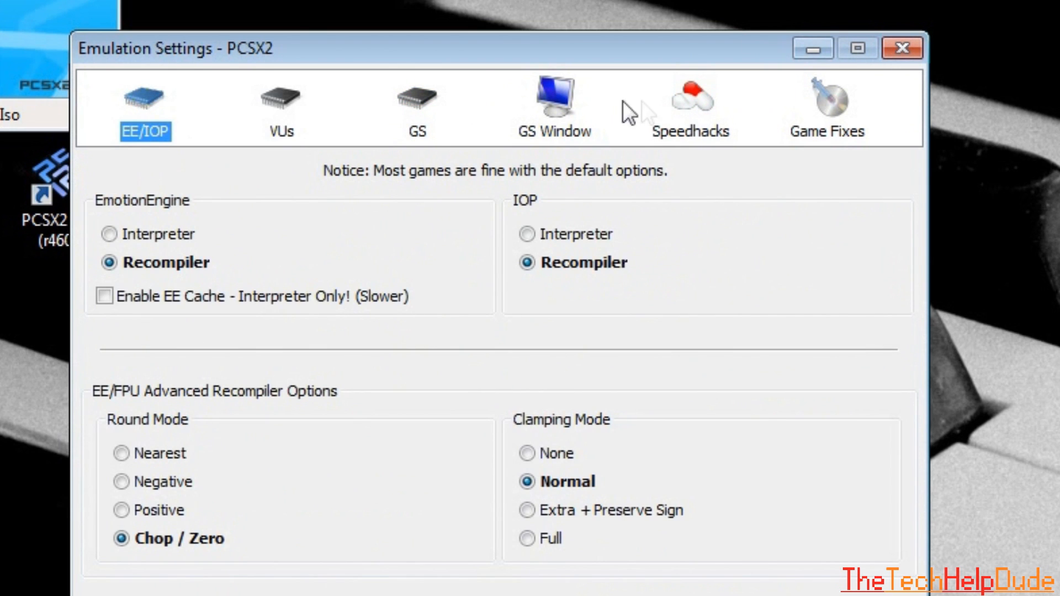
- On GS Window set Aspect Ratio to Widescreen (16:9), then show the System menu for the running game
click(553, 105)
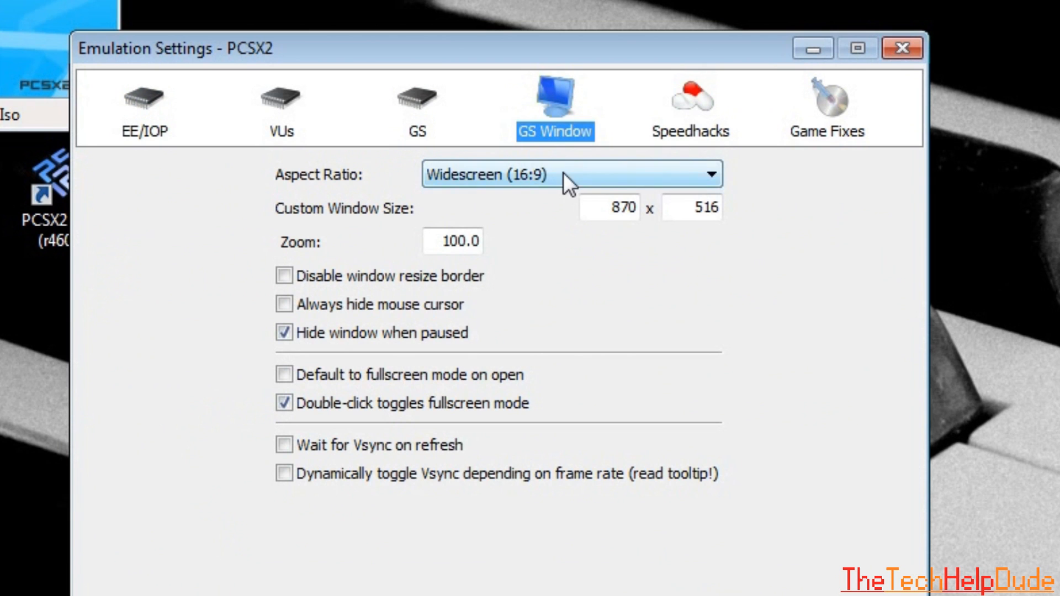
click(712, 175)
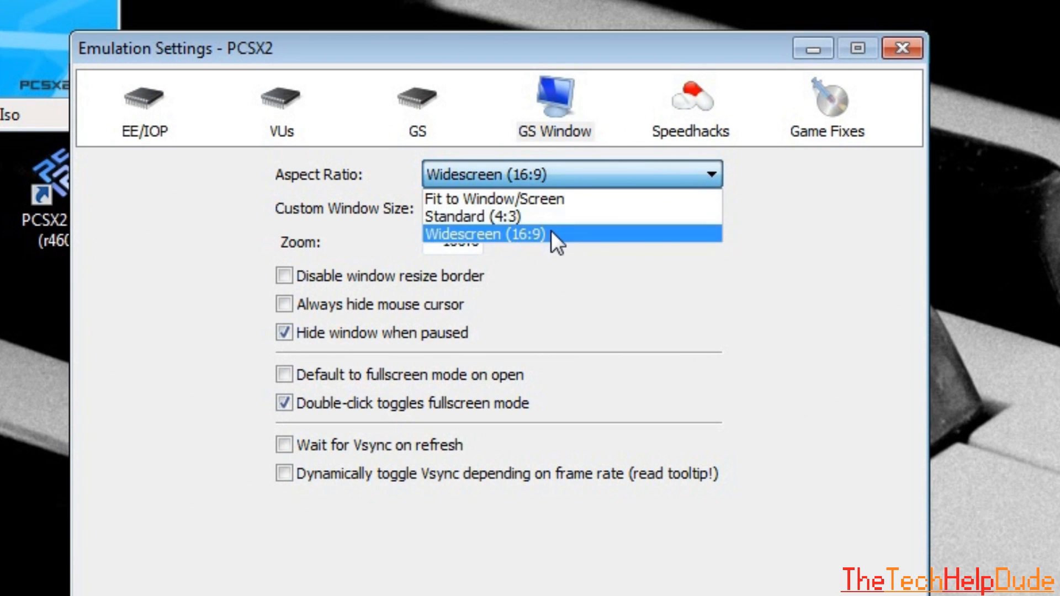
mouse_move(547, 211)
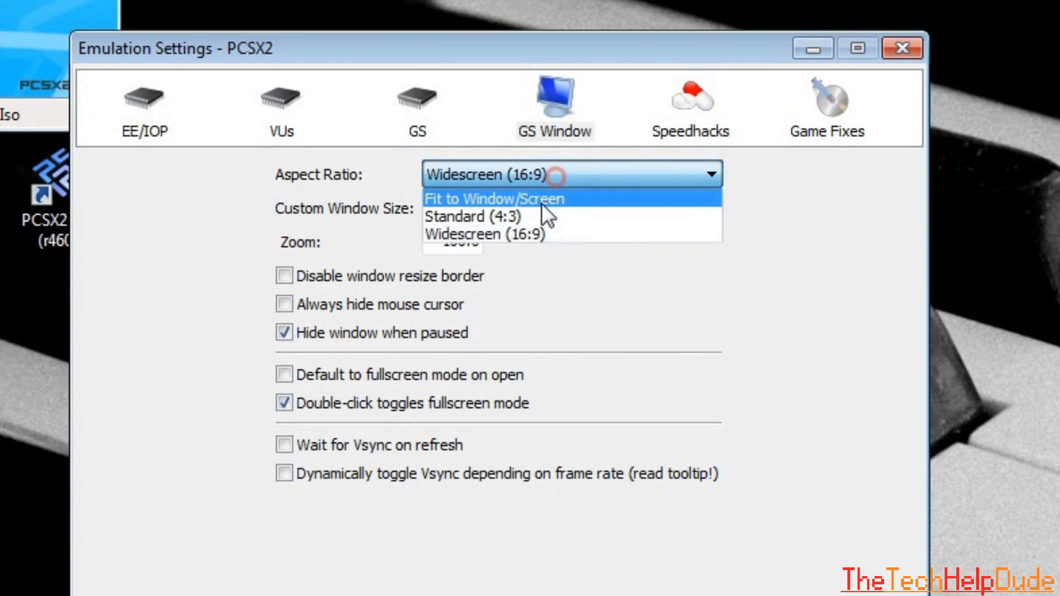
click(487, 235)
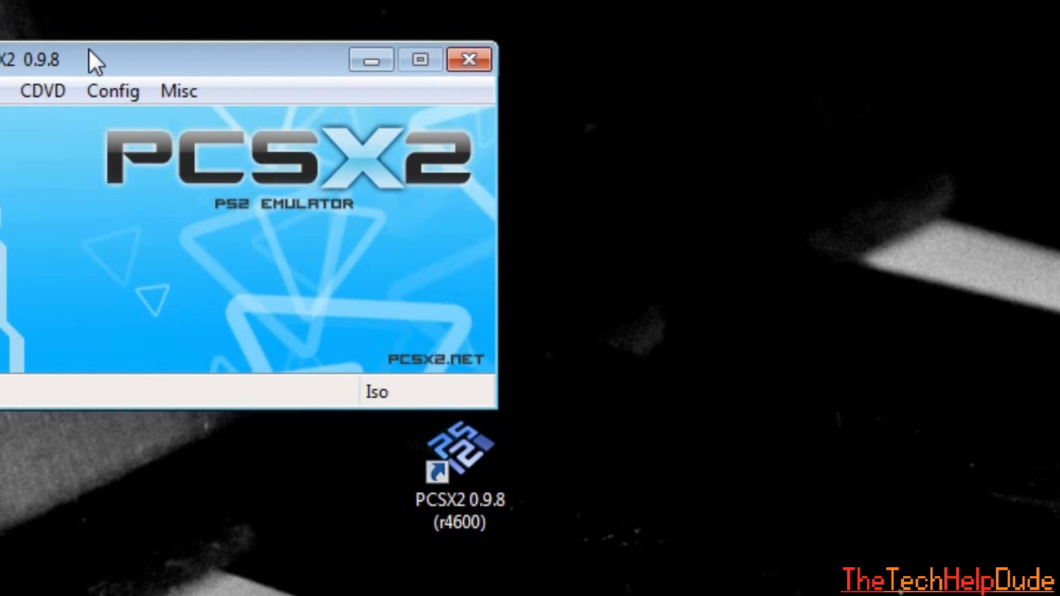
click(20, 90)
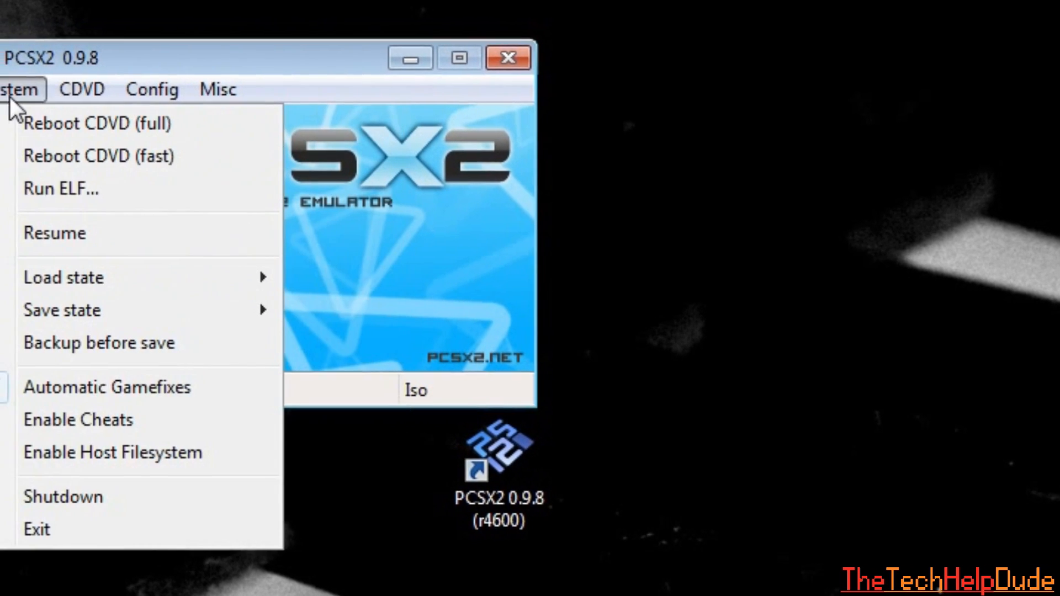